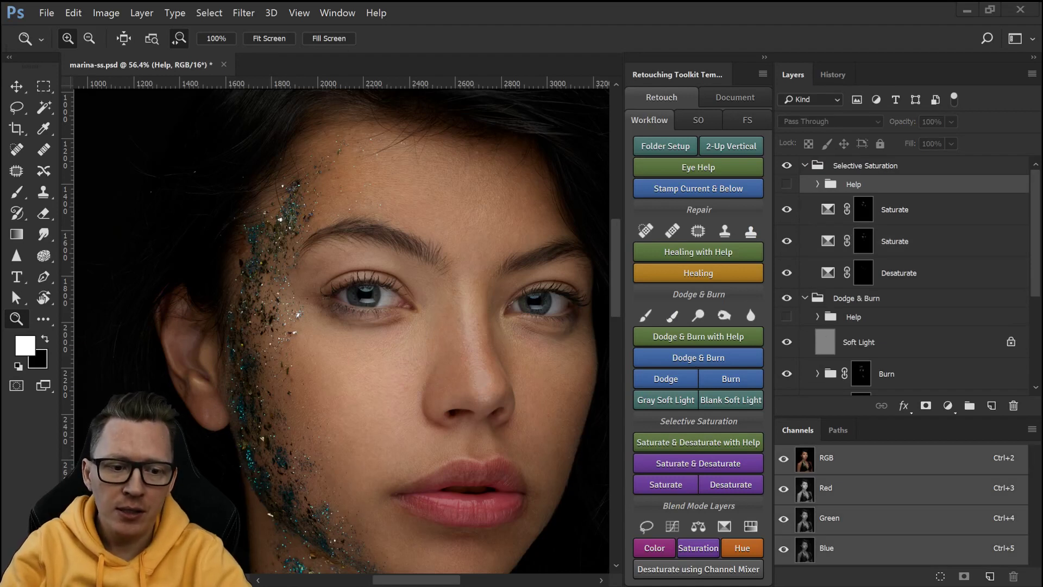
pyautogui.moveTo(242, 415)
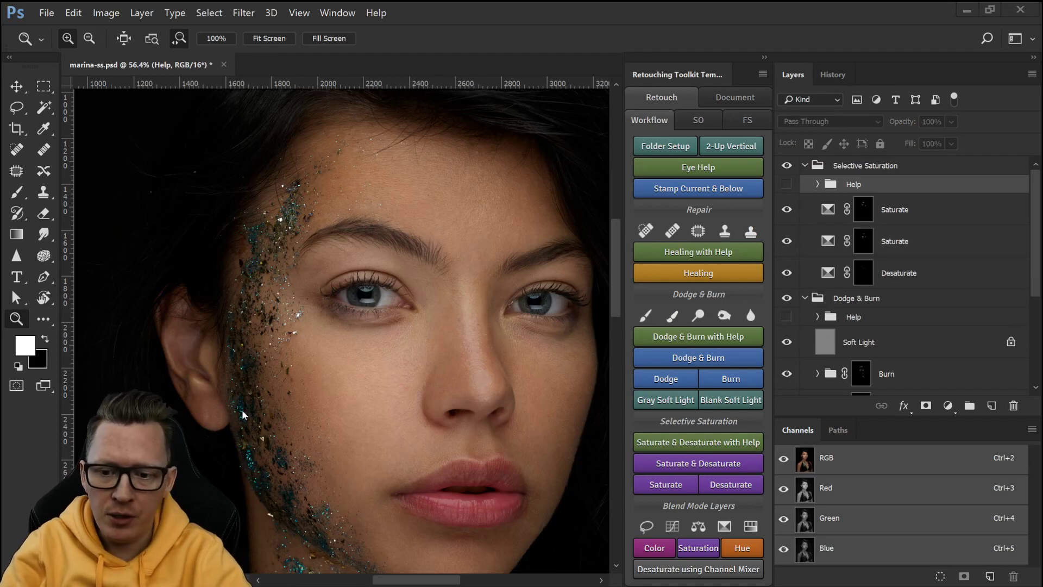
pyautogui.moveTo(562, 362)
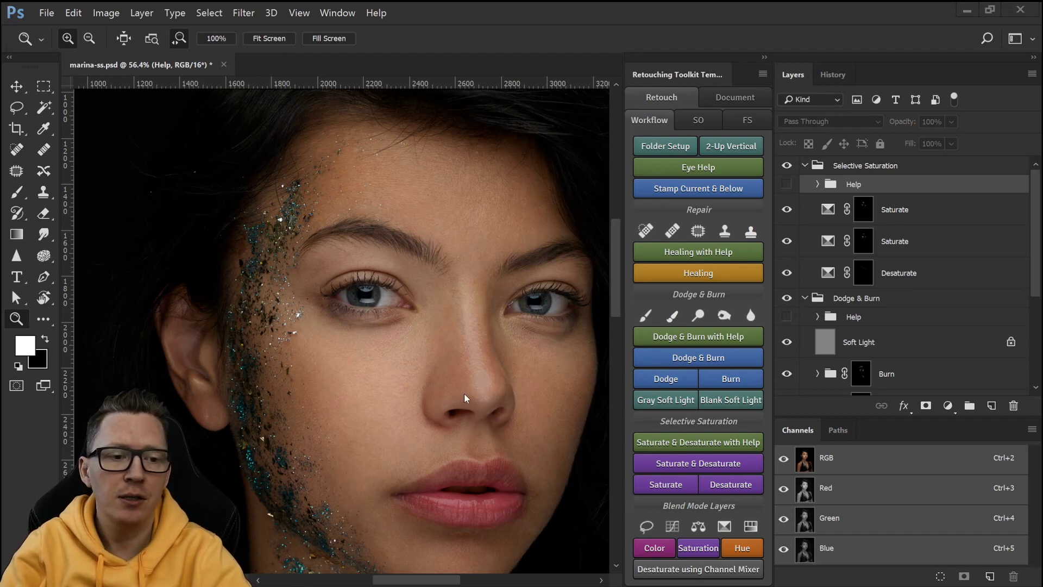
pyautogui.moveTo(466, 378)
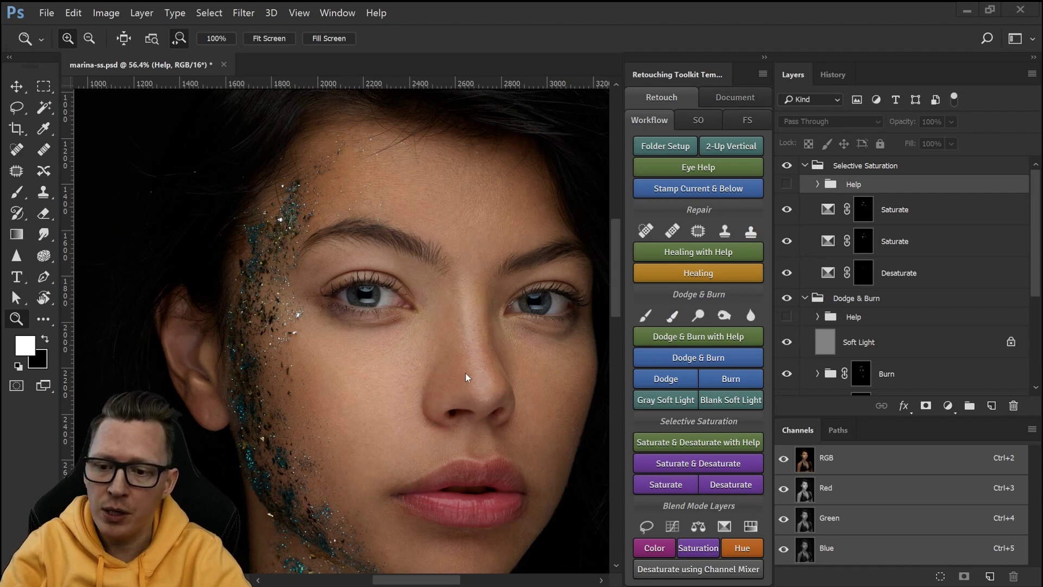
pyautogui.moveTo(495, 389)
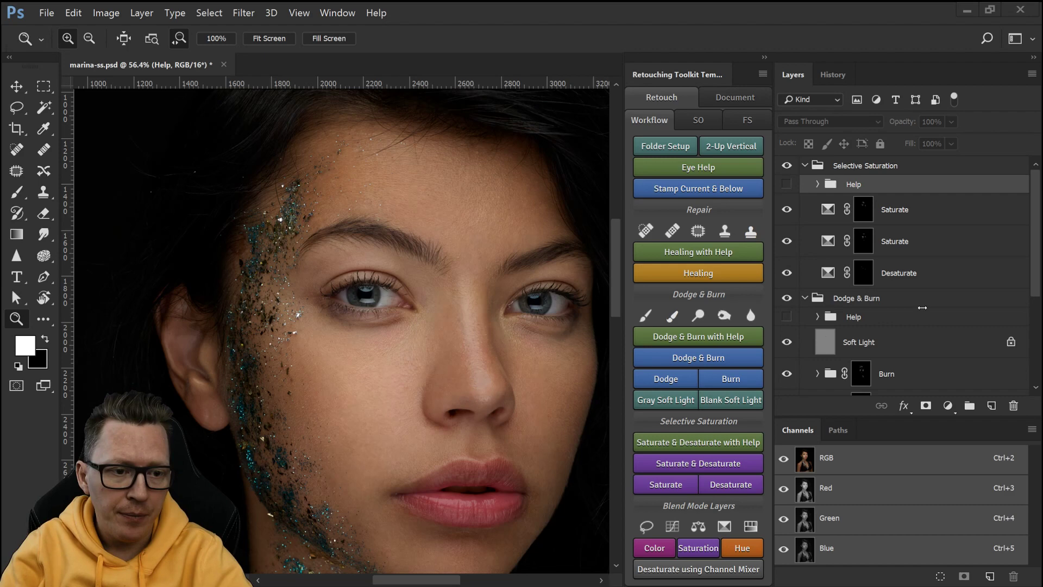
# Step: Switch off the Selective Saturation group and scroll the Layers panel back to the top
pyautogui.scroll(-3)
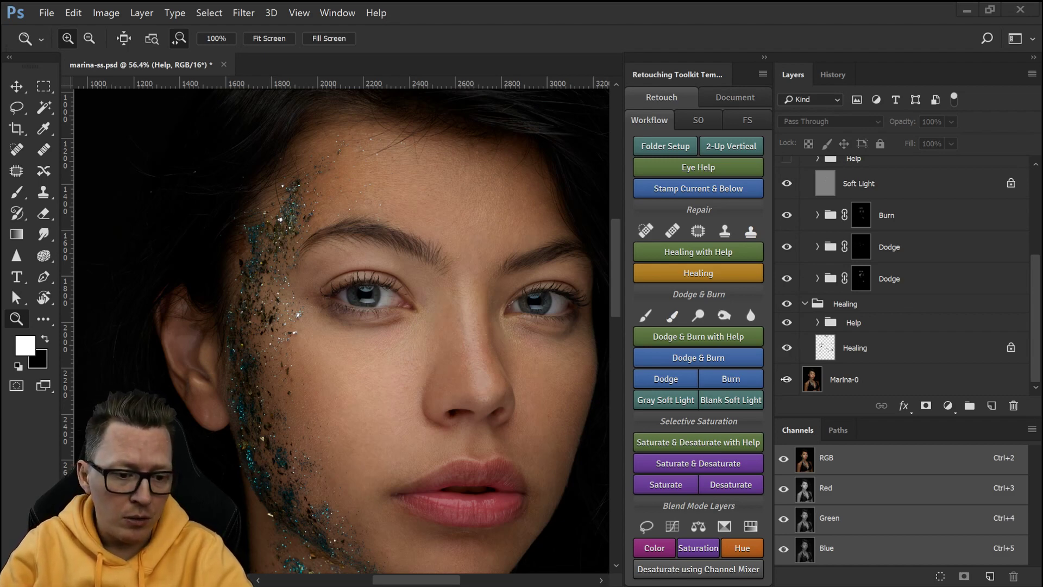
pyautogui.click(788, 380)
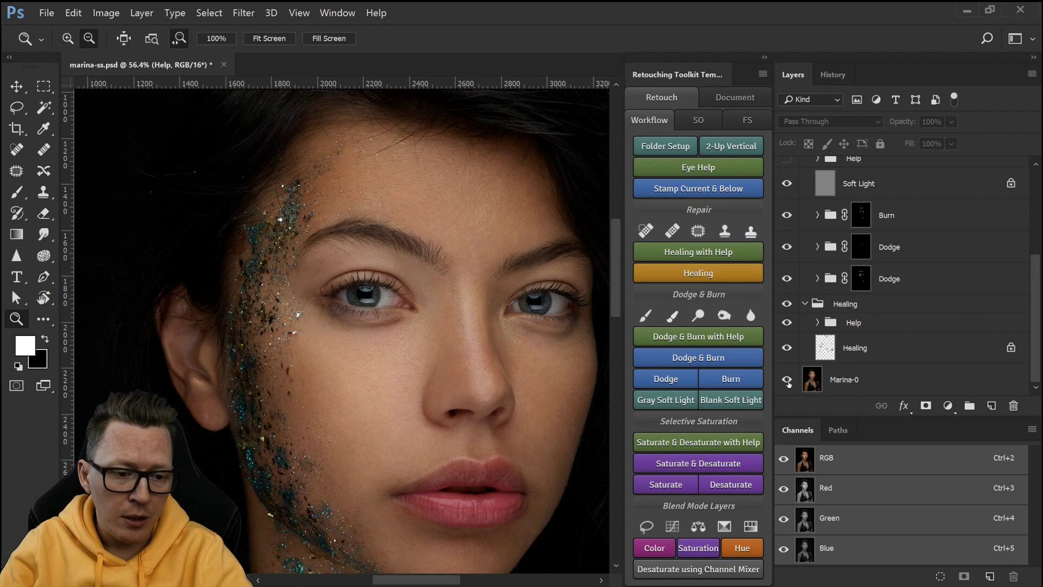
pyautogui.scroll(3)
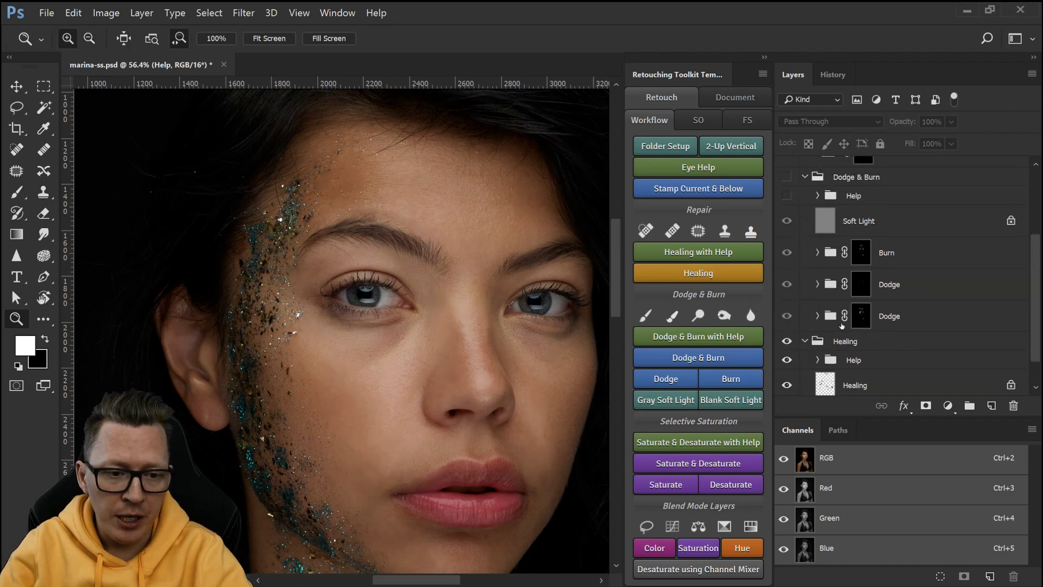
pyautogui.scroll(3)
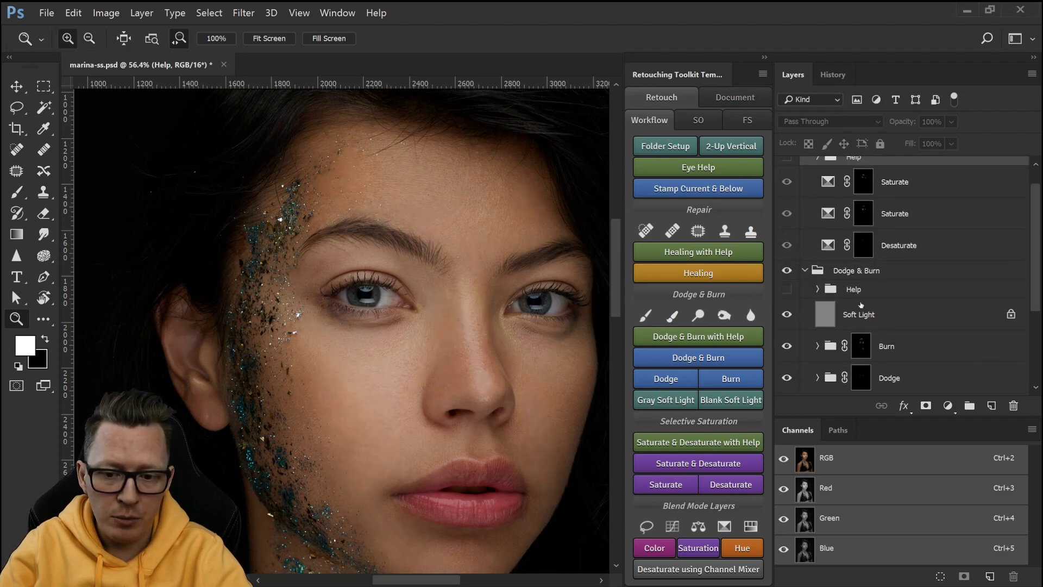
pyautogui.scroll(3)
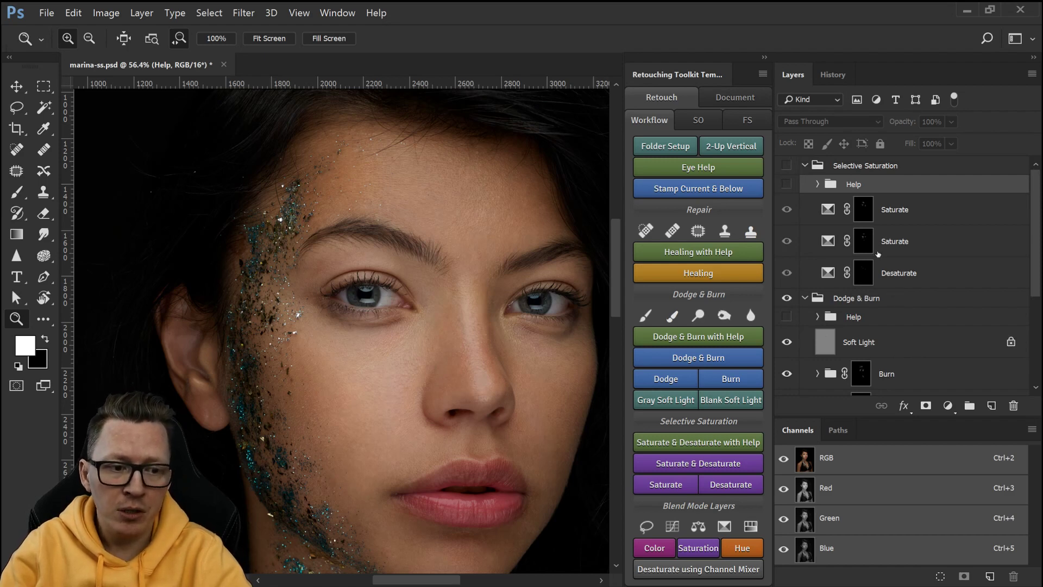
pyautogui.moveTo(863, 271)
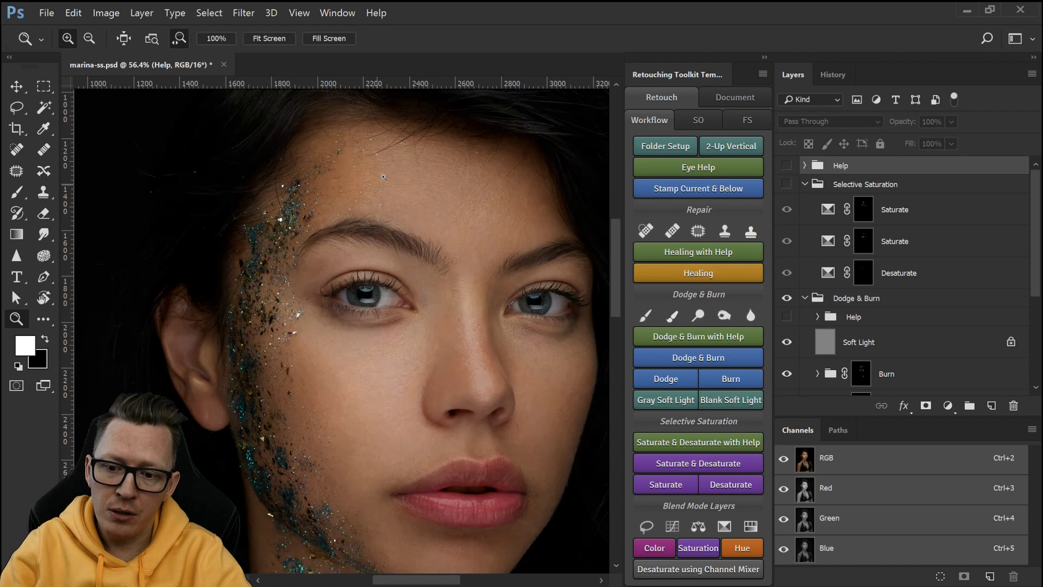
pyautogui.moveTo(421, 379)
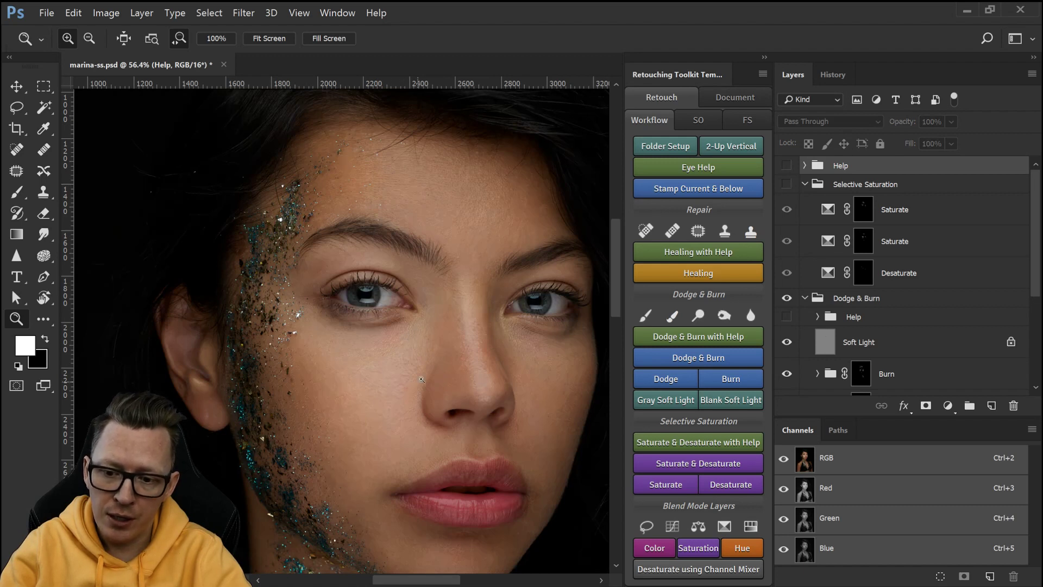
pyautogui.moveTo(388, 356)
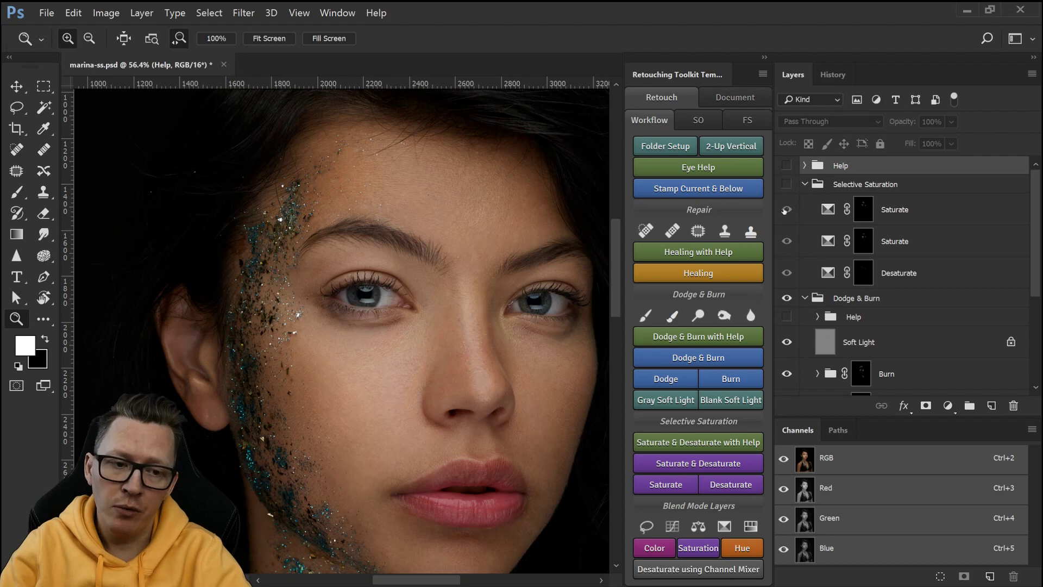
# Step: Show the Help folder's grayscale preview, then move Help back into Selective Saturation
pyautogui.click(786, 166)
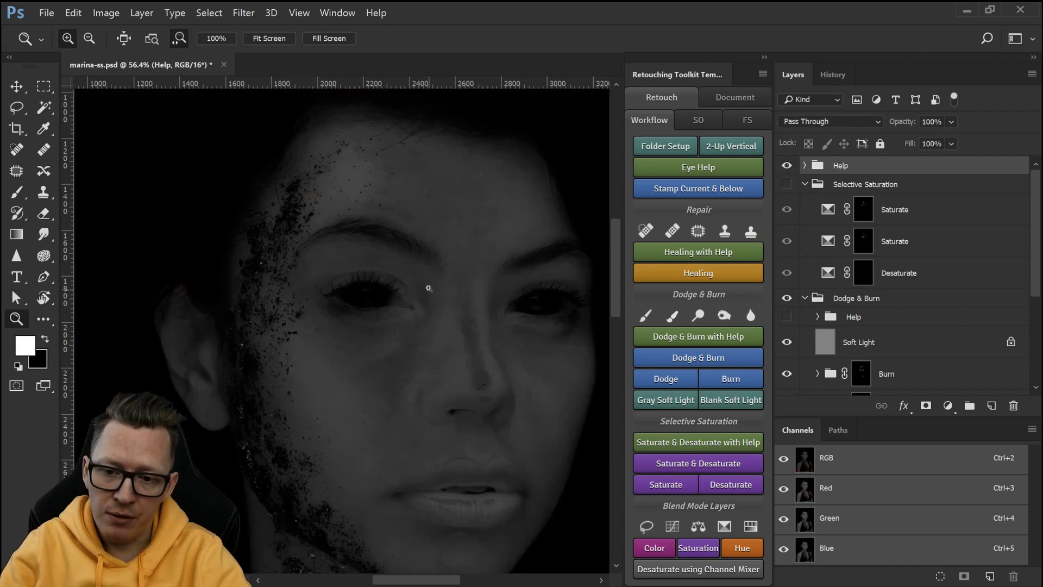
pyautogui.moveTo(475, 237)
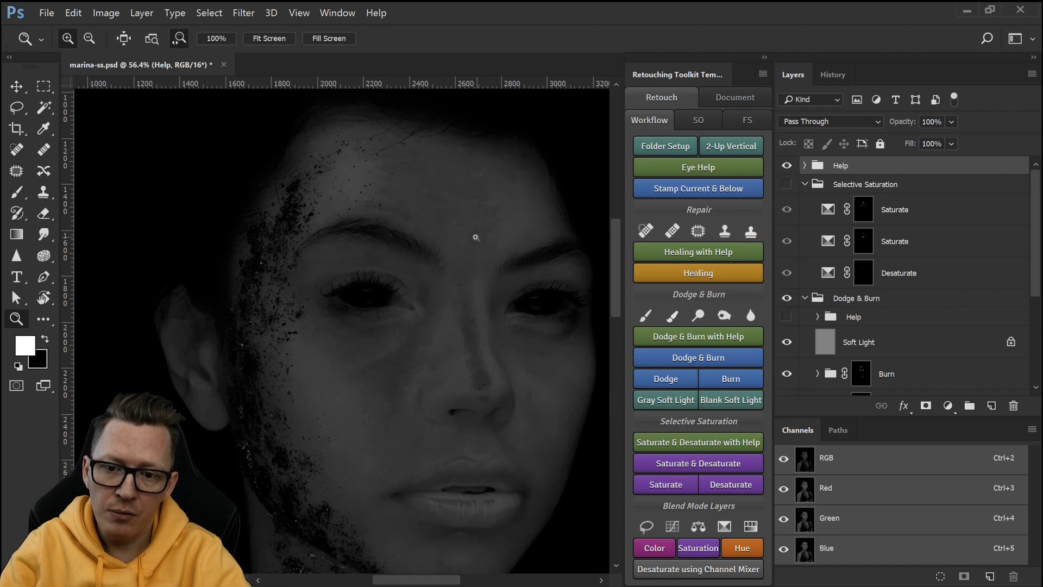
pyautogui.moveTo(486, 231)
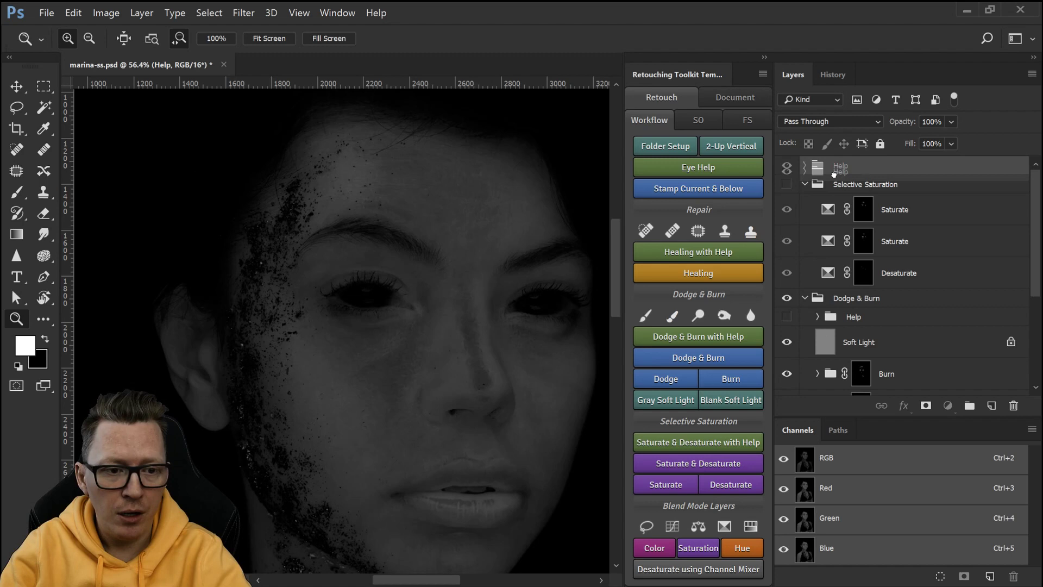
pyautogui.click(787, 165)
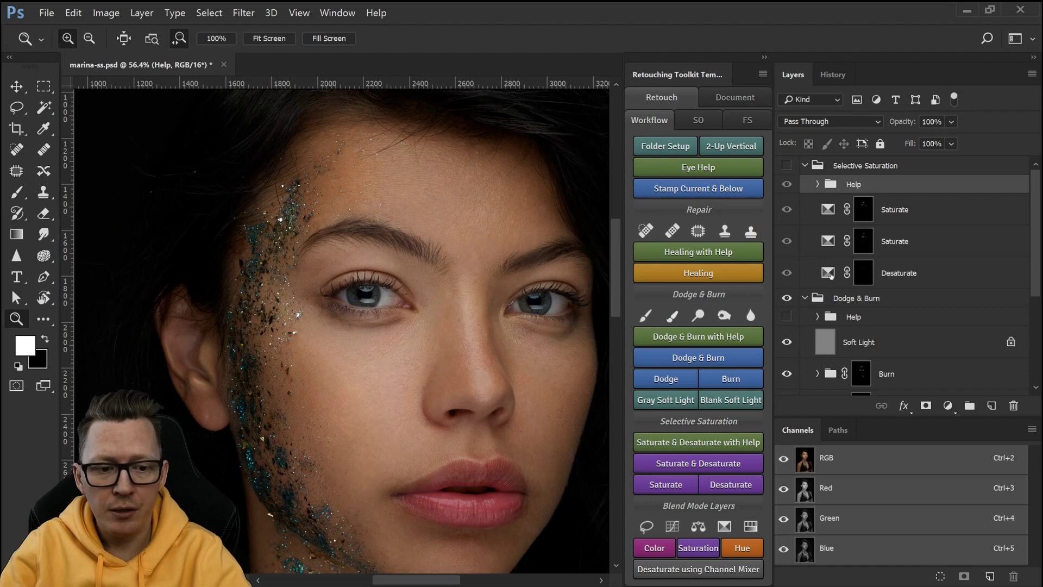
pyautogui.moveTo(866, 273)
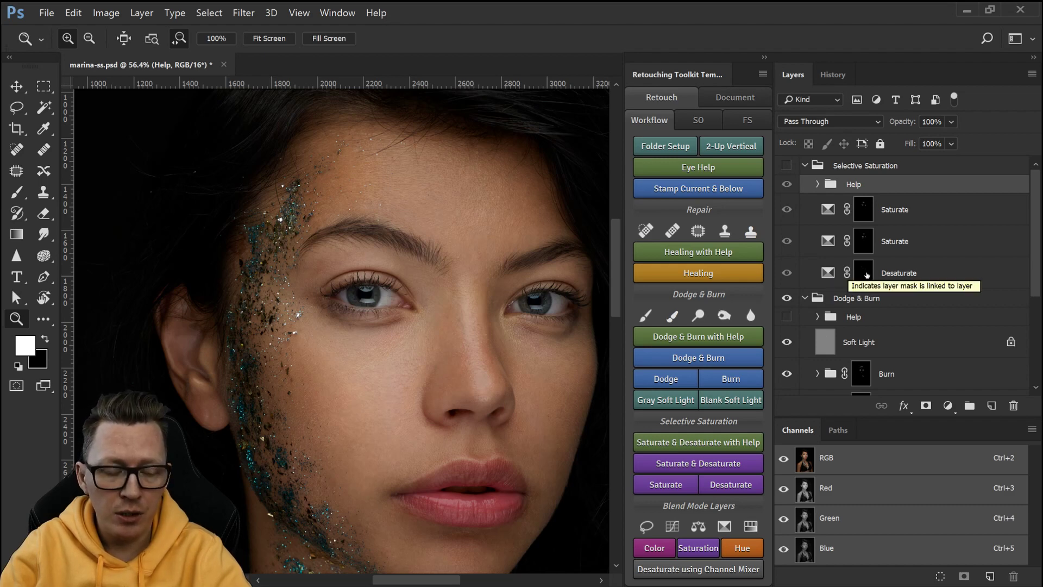
# Step: Scroll the Layers panel down and target the Dodge layer's mask
pyautogui.scroll(-3)
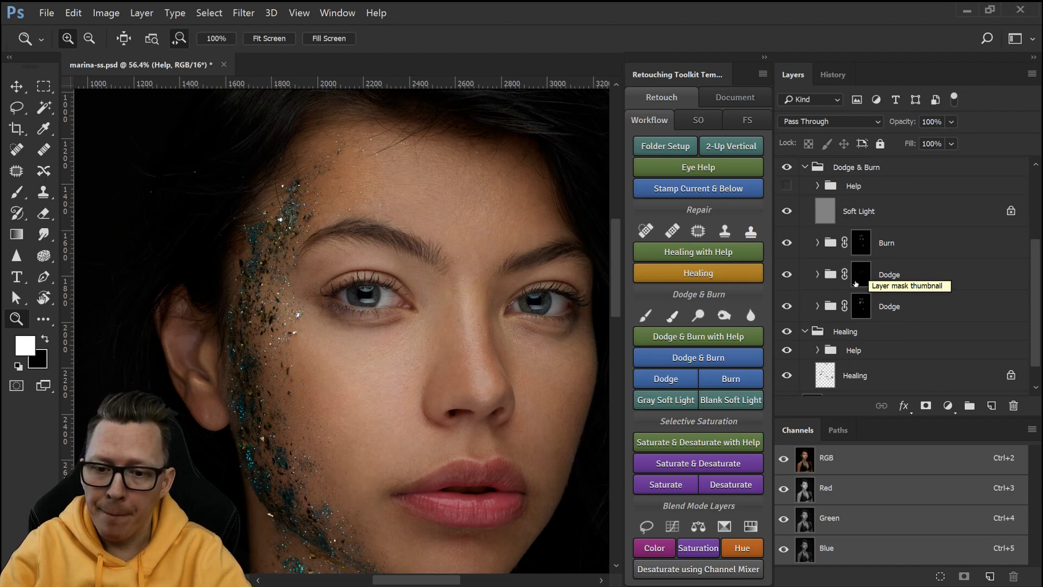
pyautogui.moveTo(860, 305)
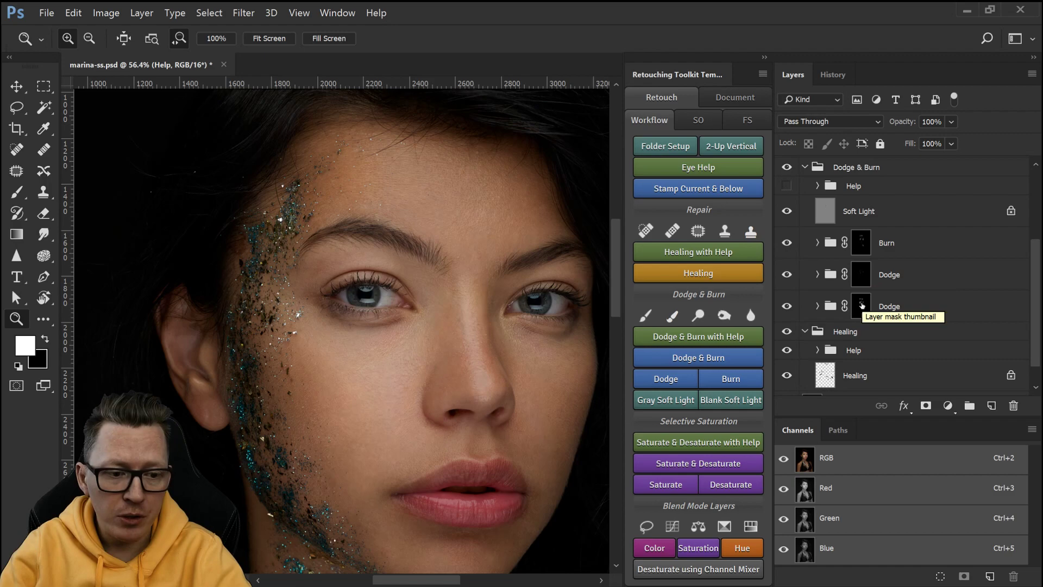
pyautogui.click(860, 306)
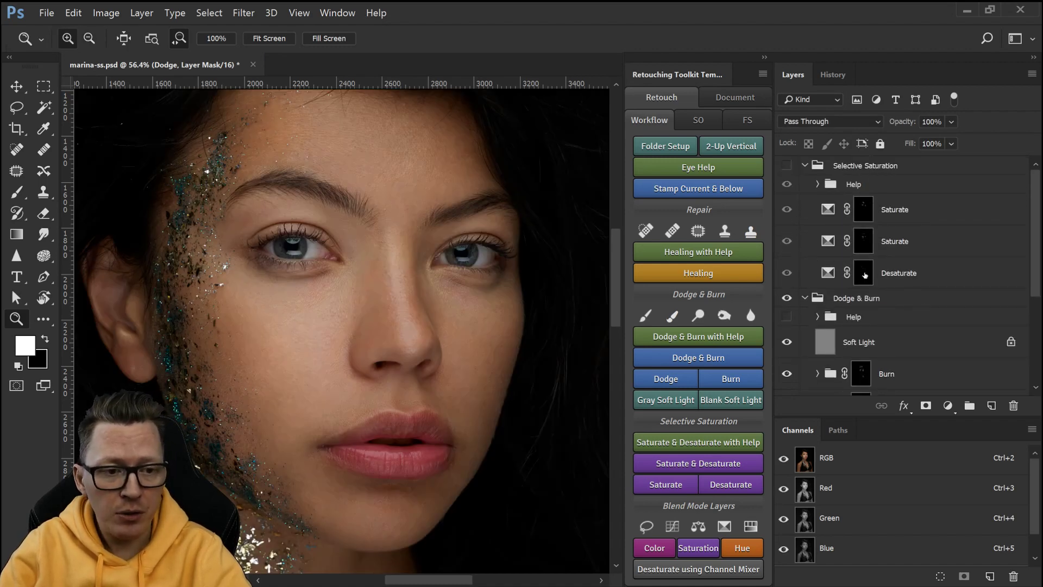
pyautogui.moveTo(847, 248)
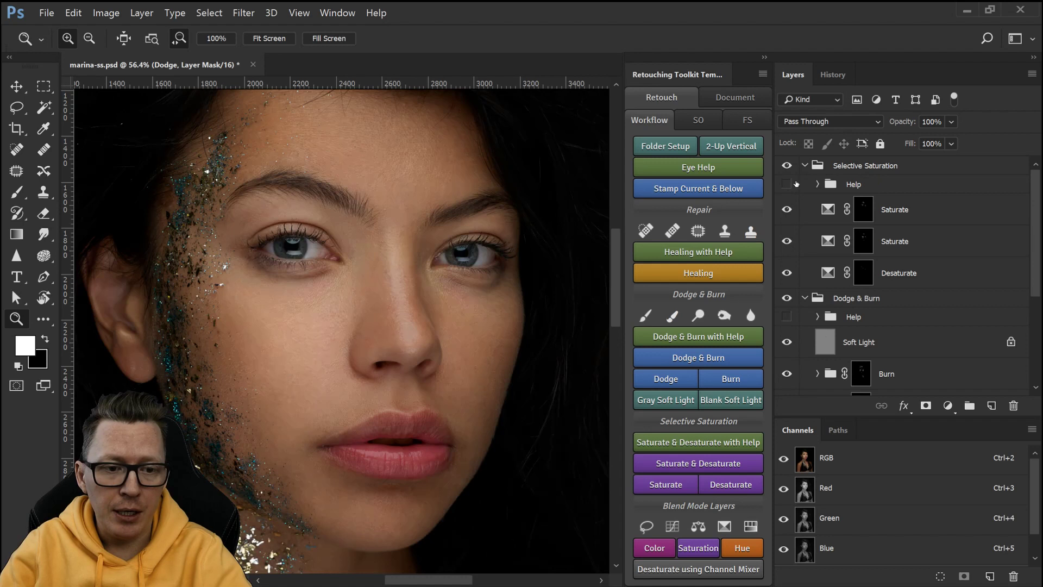
pyautogui.moveTo(787, 184)
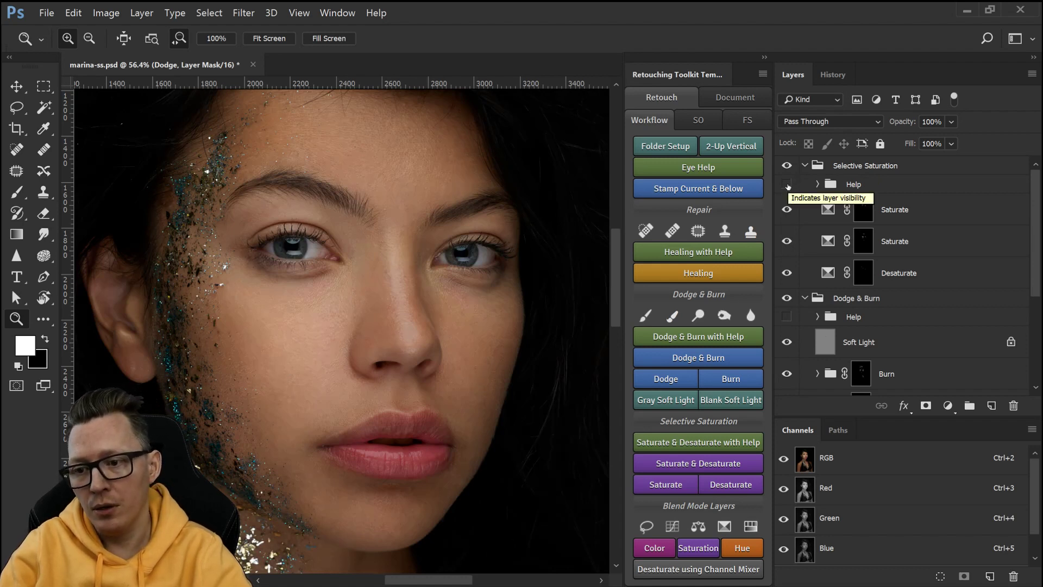
# Step: Toggle the Help group's visibility to show the black-and-white helper view
pyautogui.click(786, 184)
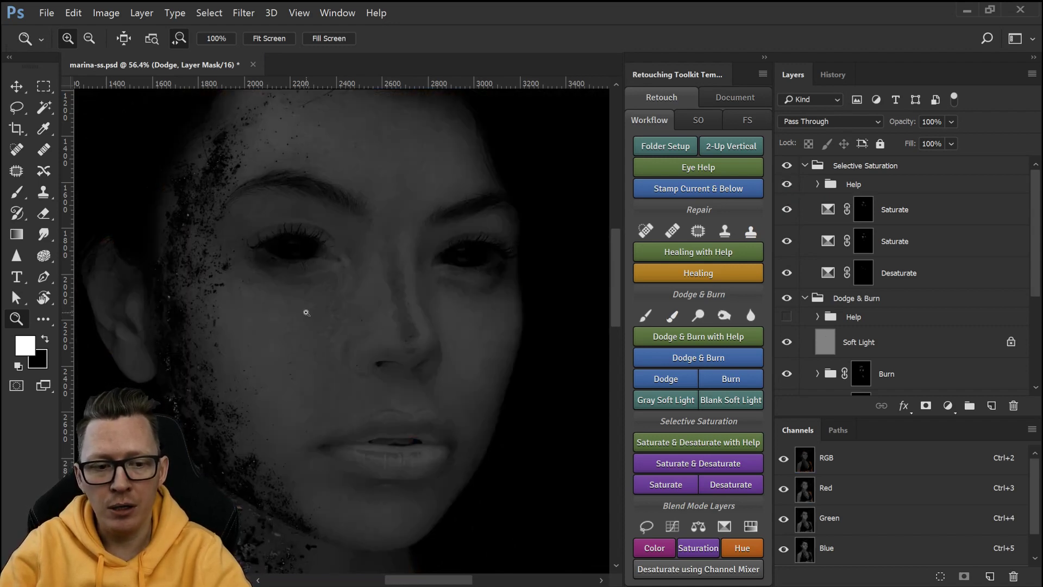
pyautogui.moveTo(326, 402)
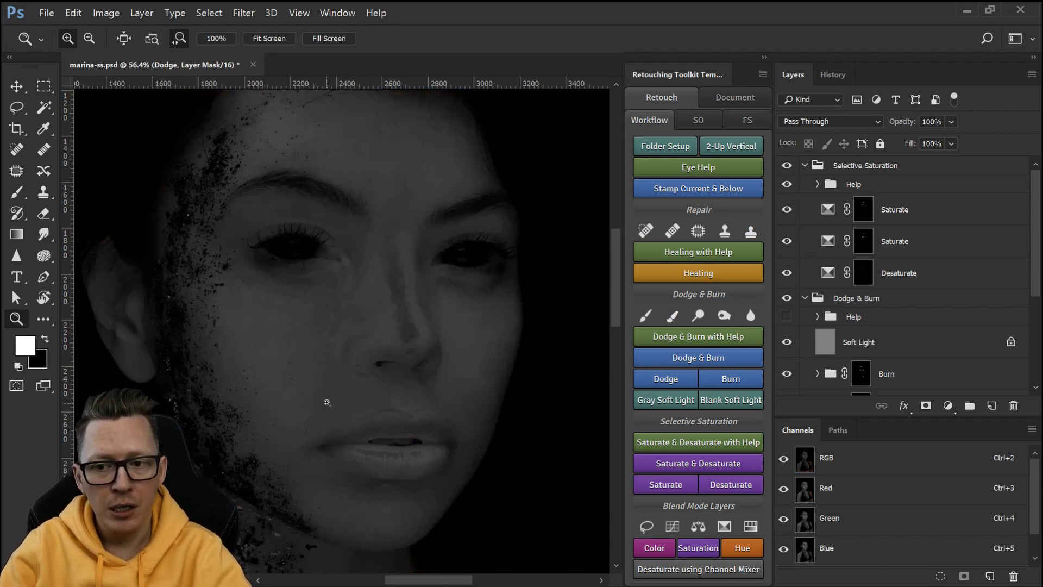
pyautogui.moveTo(337, 340)
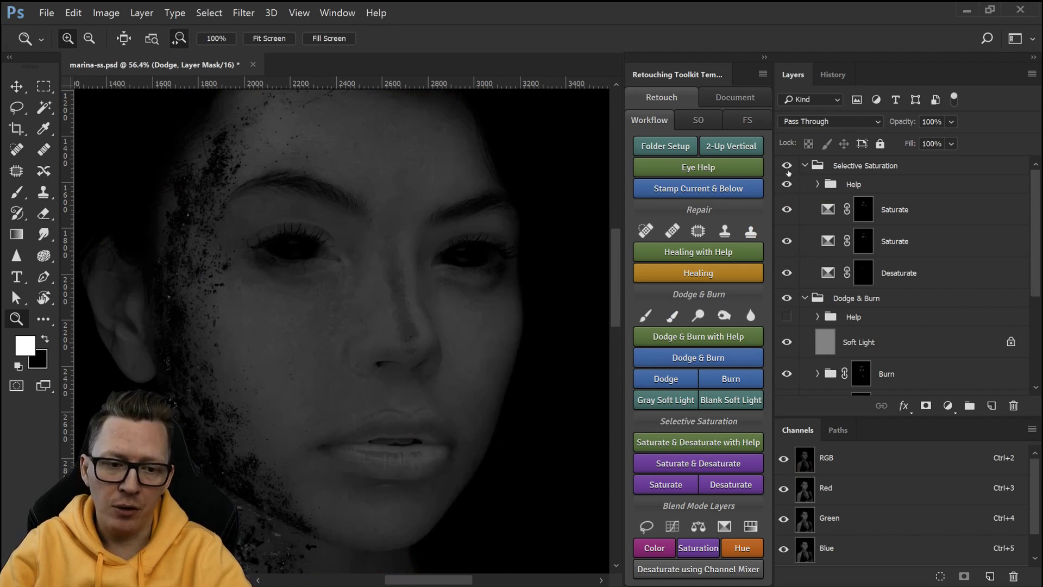
pyautogui.click(787, 184)
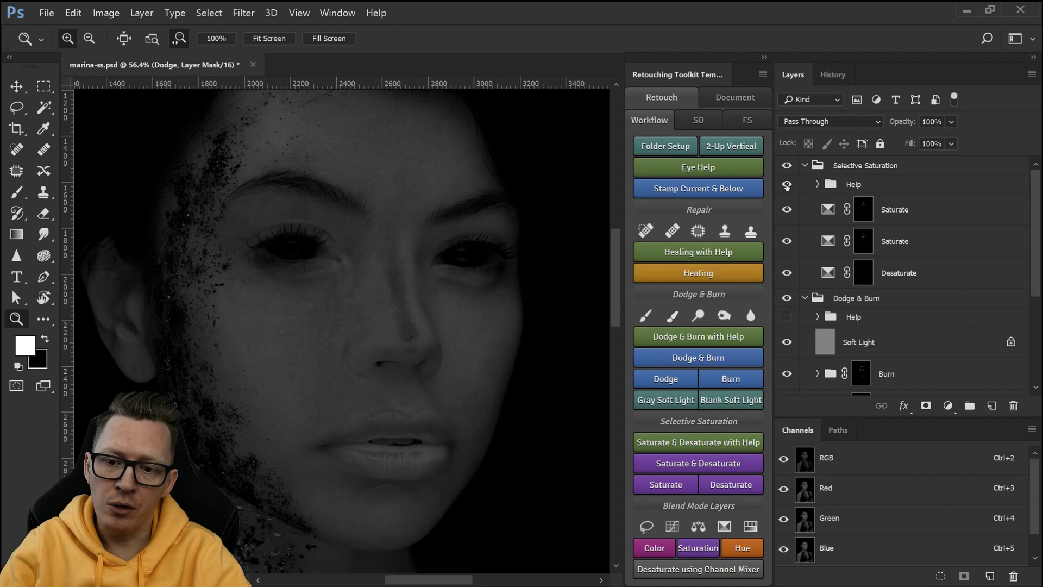
pyautogui.moveTo(786, 185)
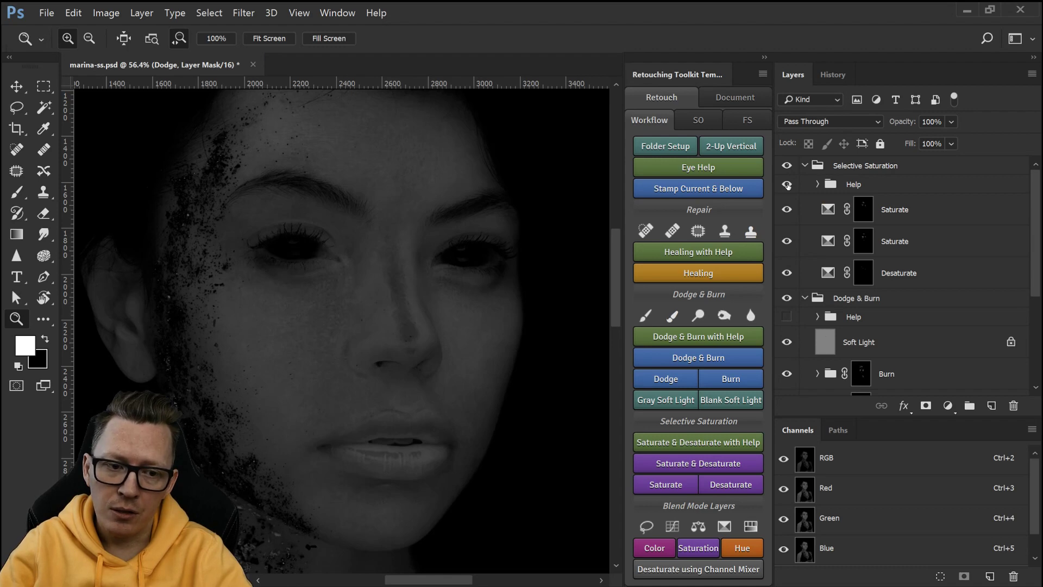
pyautogui.click(787, 184)
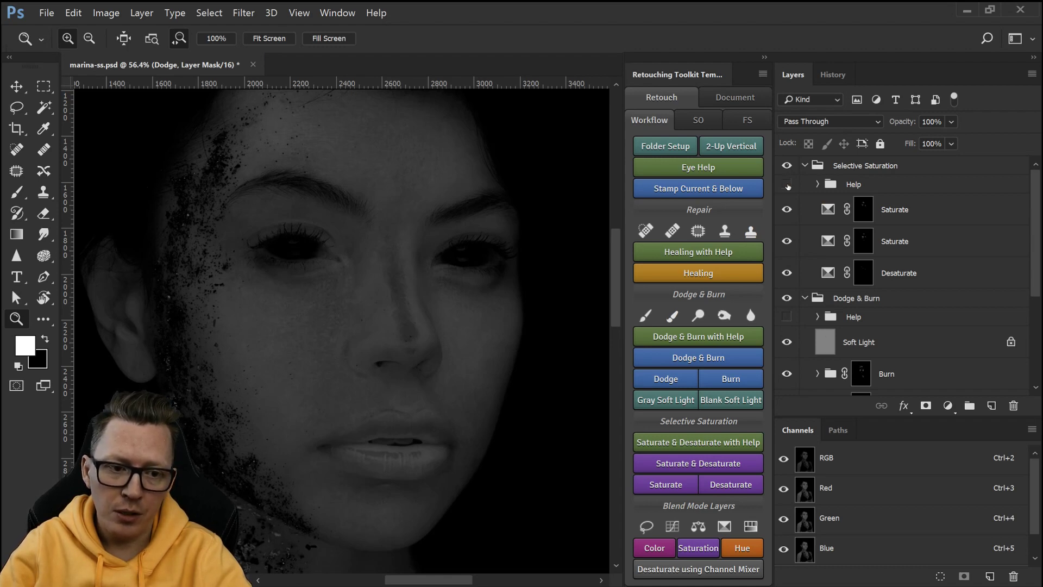
# Step: Toggle the Help grayscale preview on and off, leaving it hidden
pyautogui.click(787, 185)
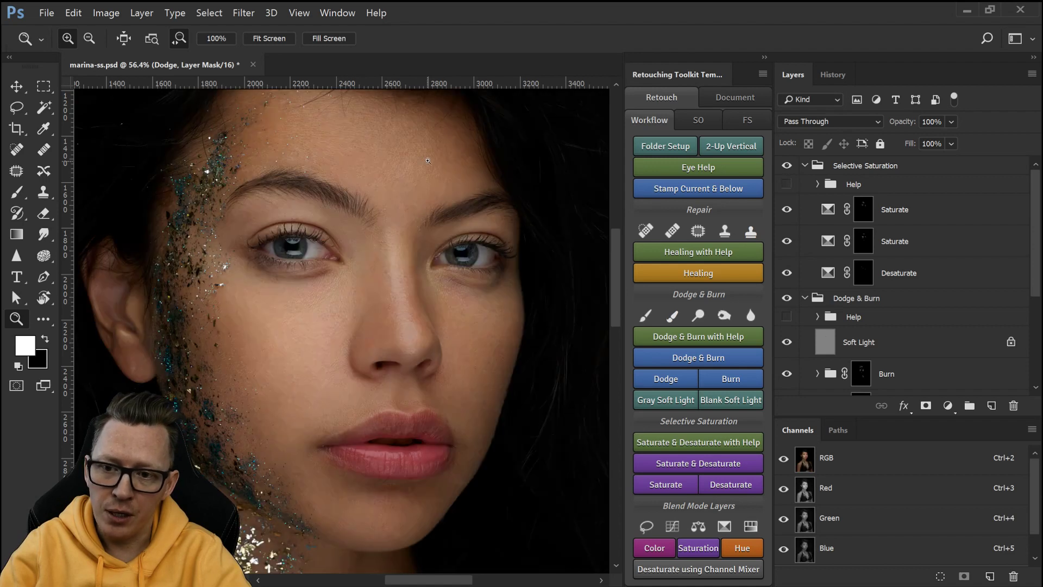
pyautogui.moveTo(386, 187)
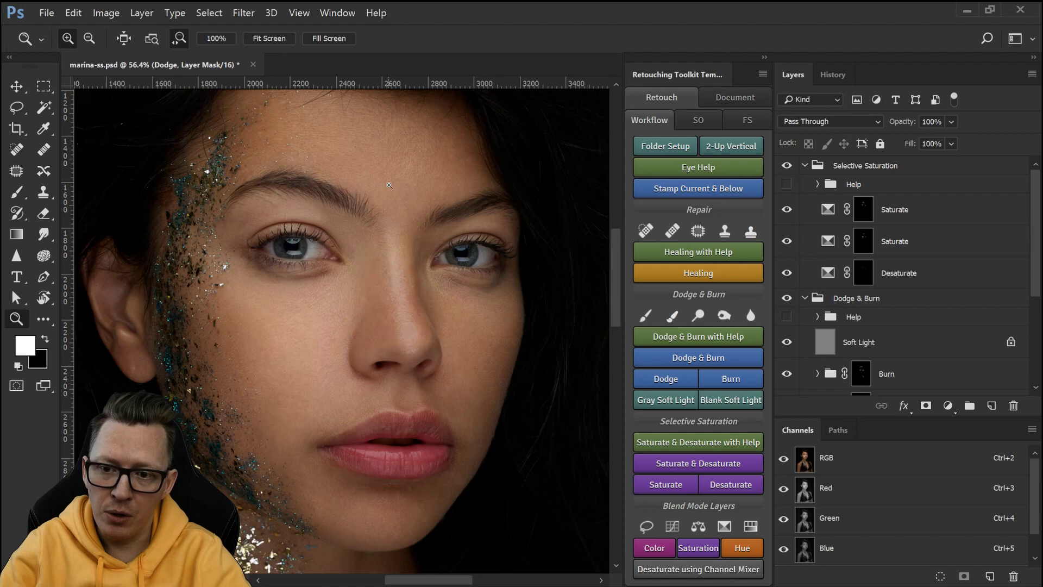
pyautogui.moveTo(341, 320)
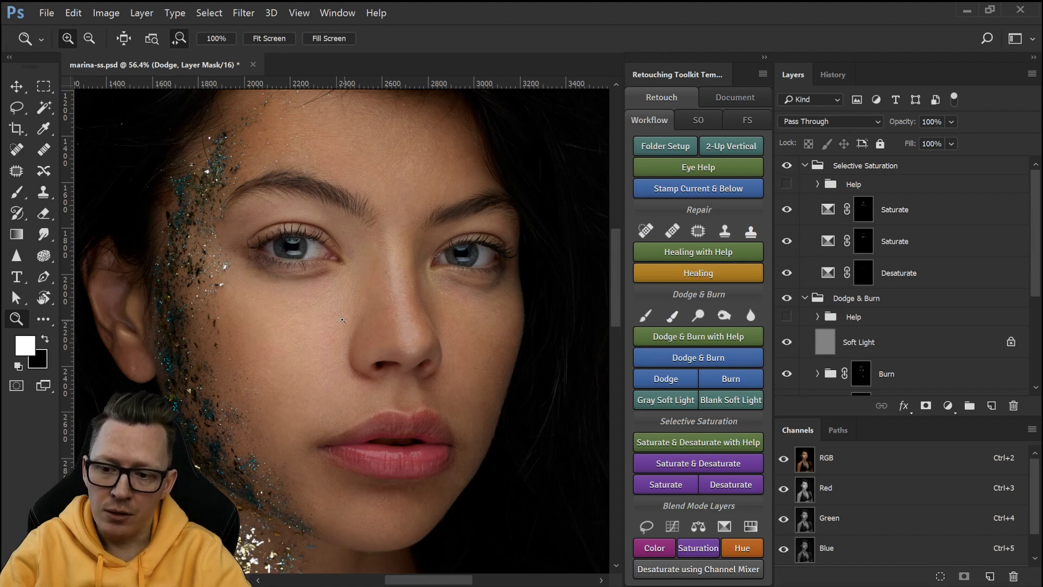
pyautogui.moveTo(297, 288)
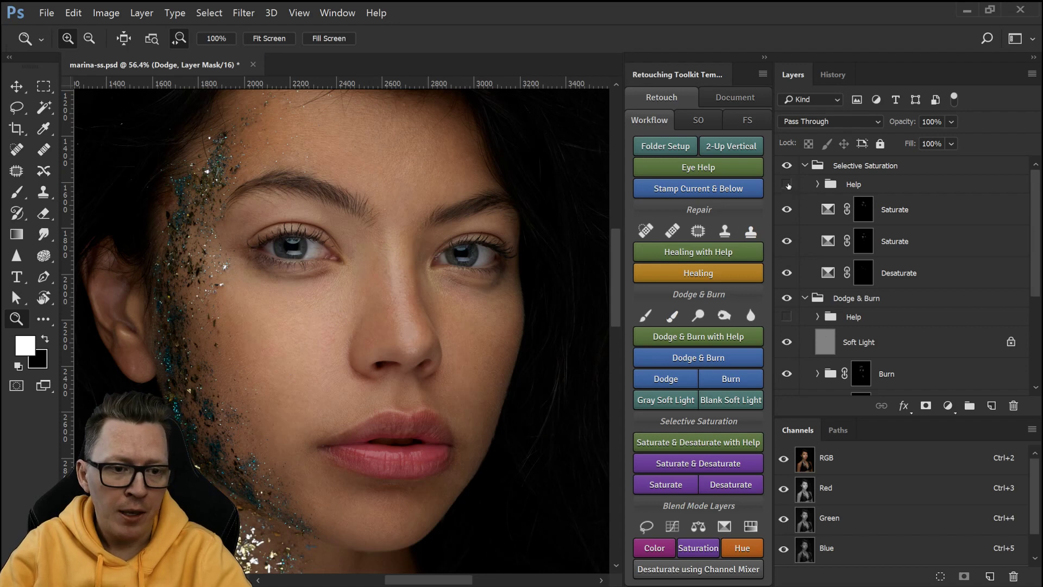
pyautogui.click(787, 184)
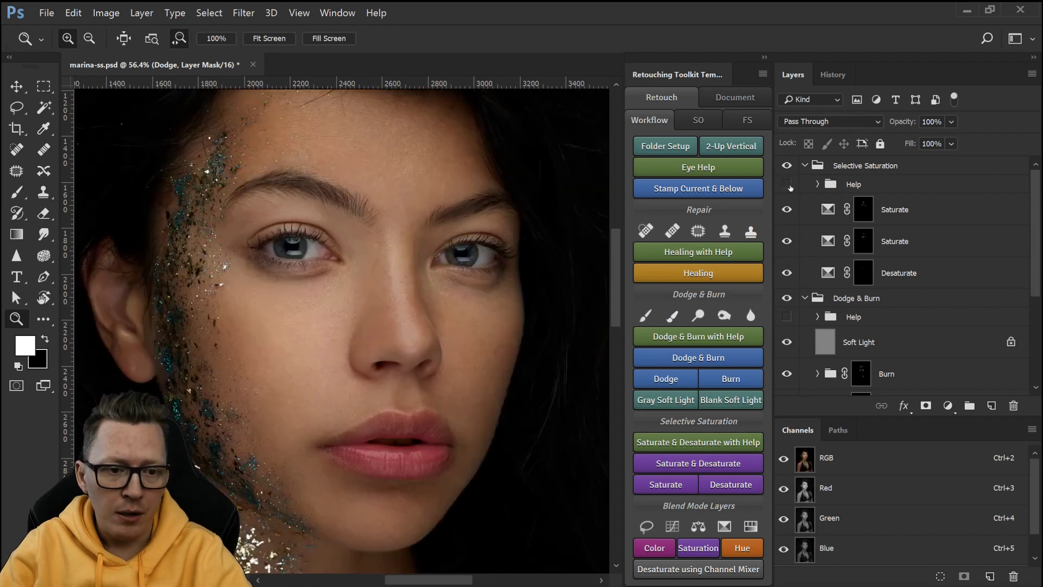
pyautogui.click(898, 273)
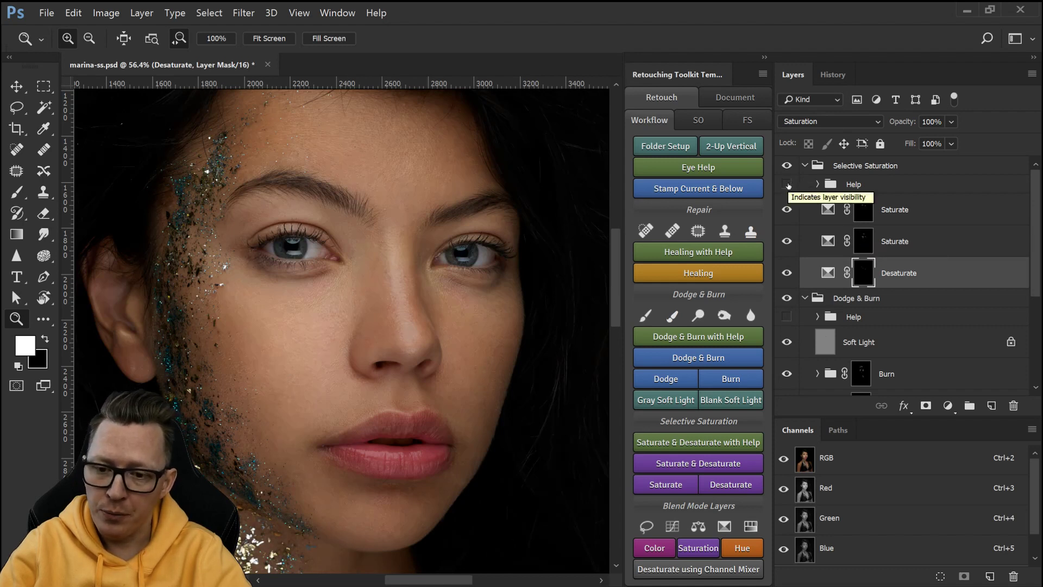
pyautogui.moveTo(863, 273)
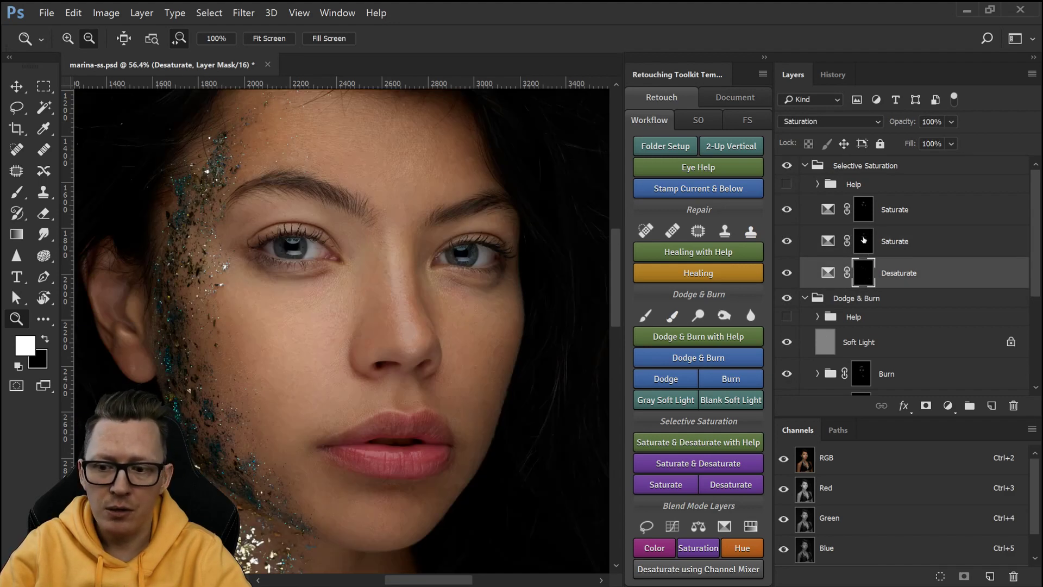
# Step: Display the lower Saturate layer's mask by itself on the canvas
pyautogui.click(863, 240)
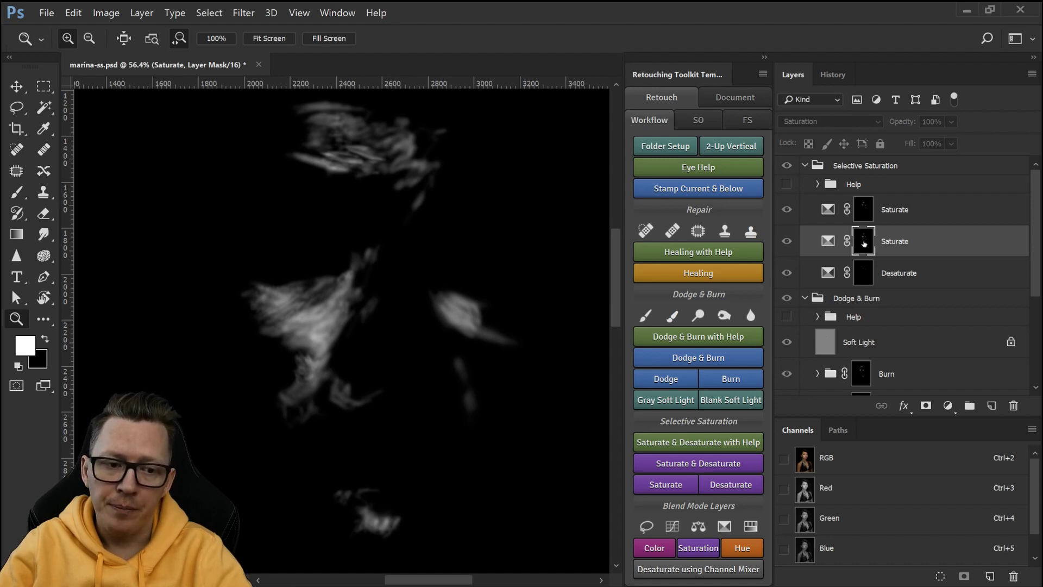
pyautogui.moveTo(863, 240)
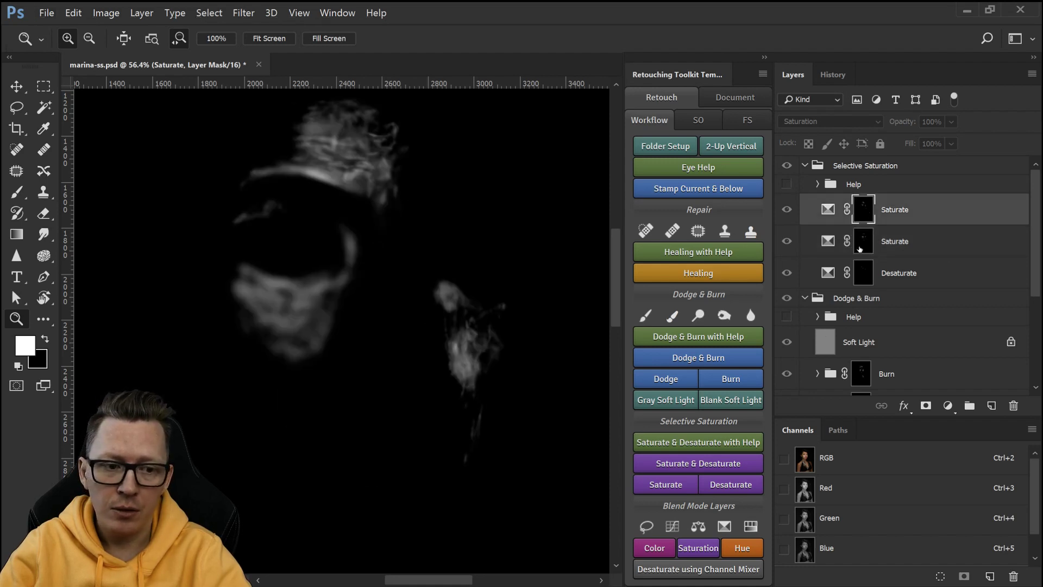
pyautogui.click(895, 241)
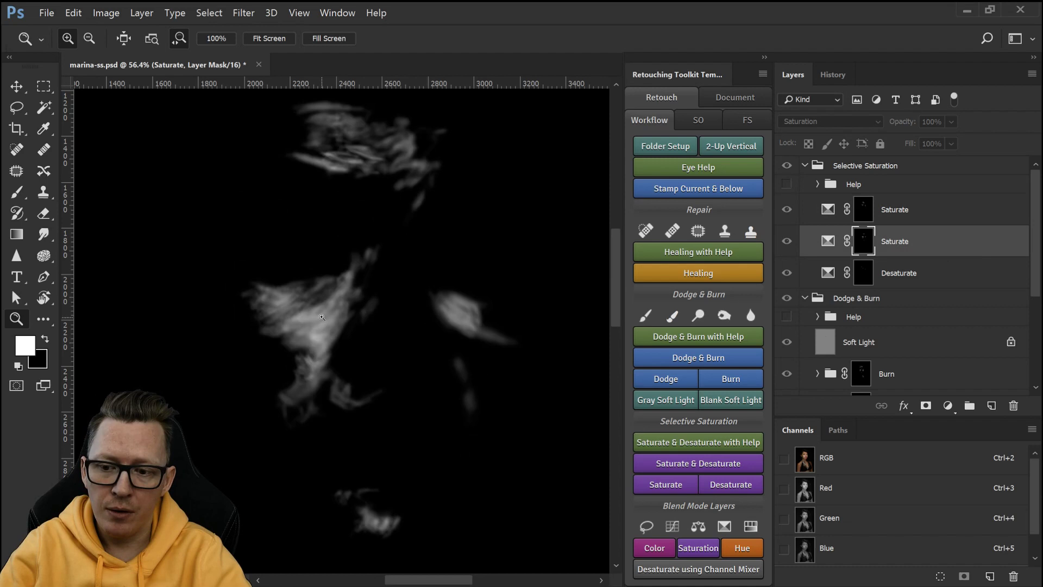
pyautogui.moveTo(326, 335)
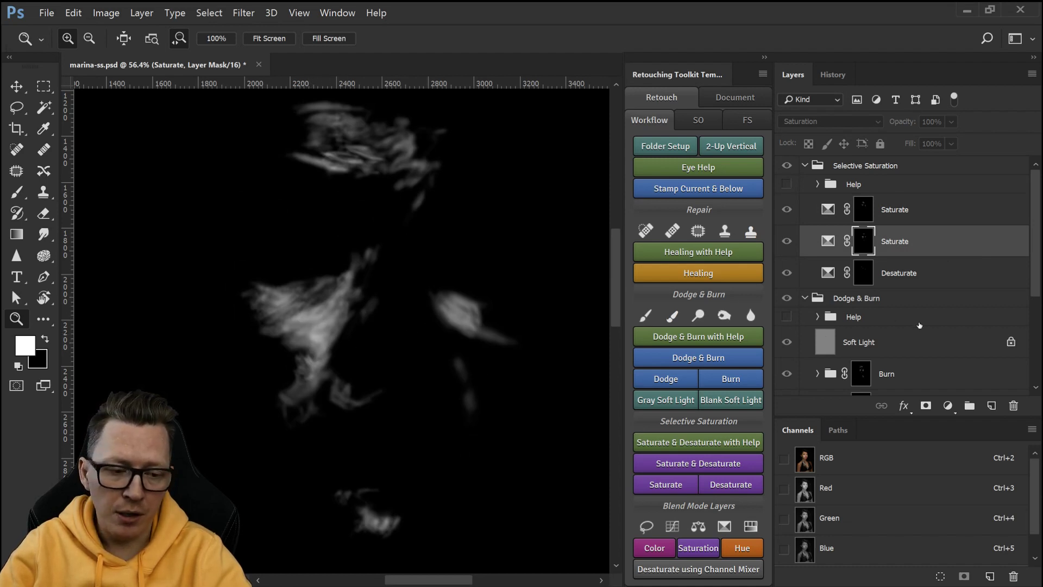
pyautogui.scroll(-3)
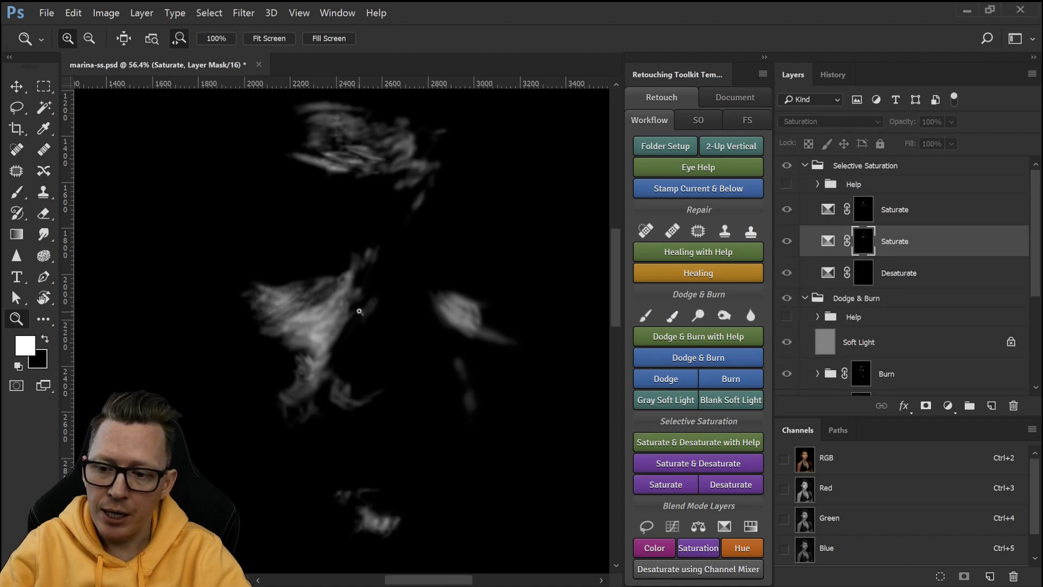
pyautogui.moveTo(318, 318)
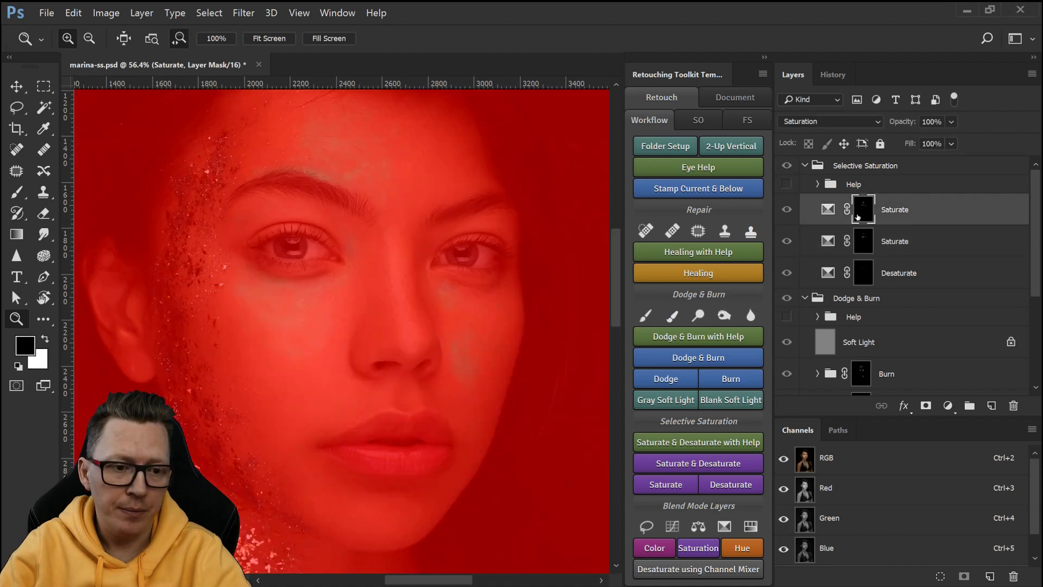
# Step: Show the top Saturate mask as a red overlay, then return to the normal colour view
pyautogui.click(895, 240)
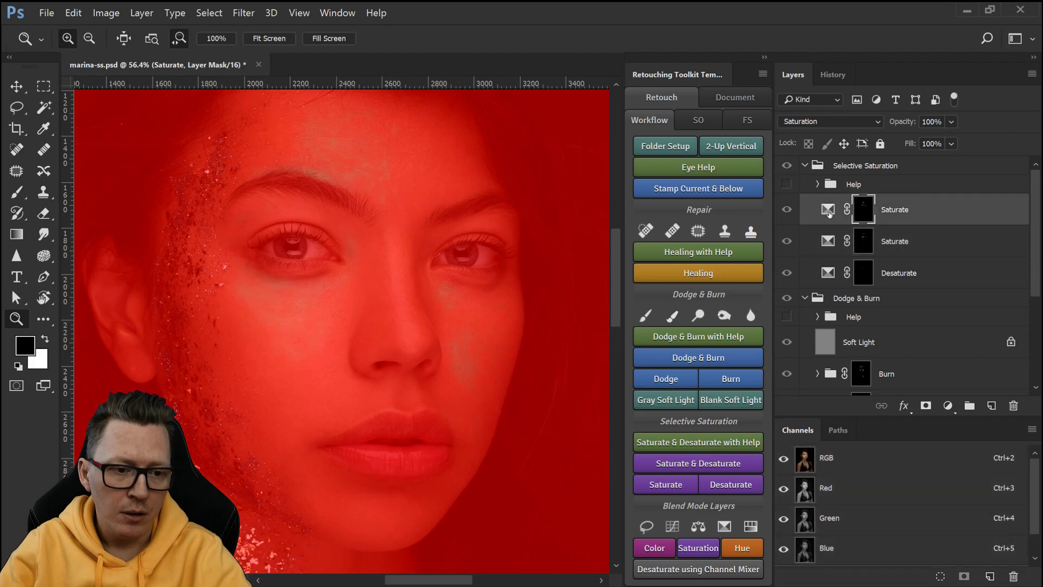
pyautogui.moveTo(758, 276)
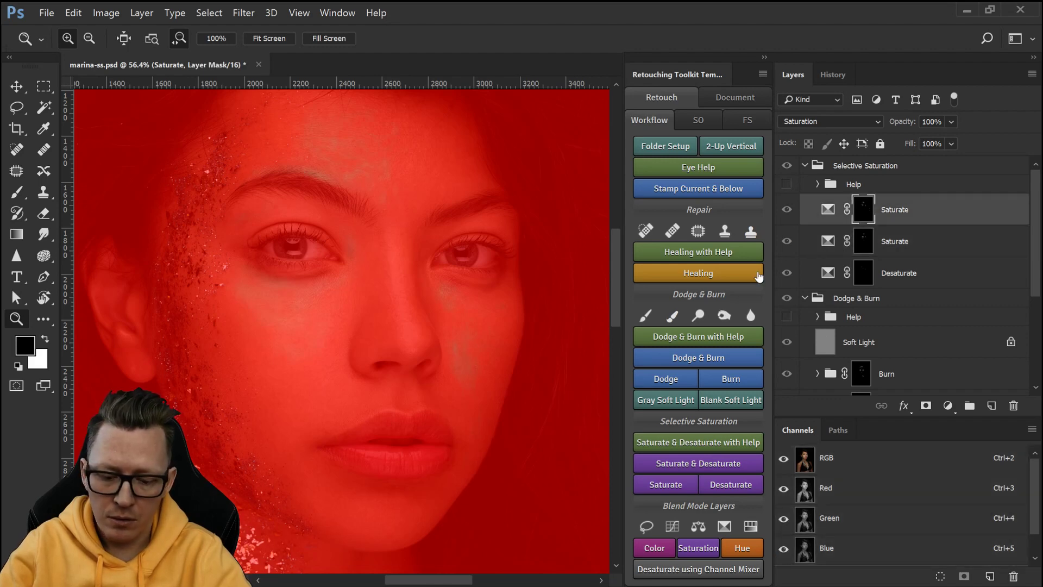
pyautogui.click(788, 184)
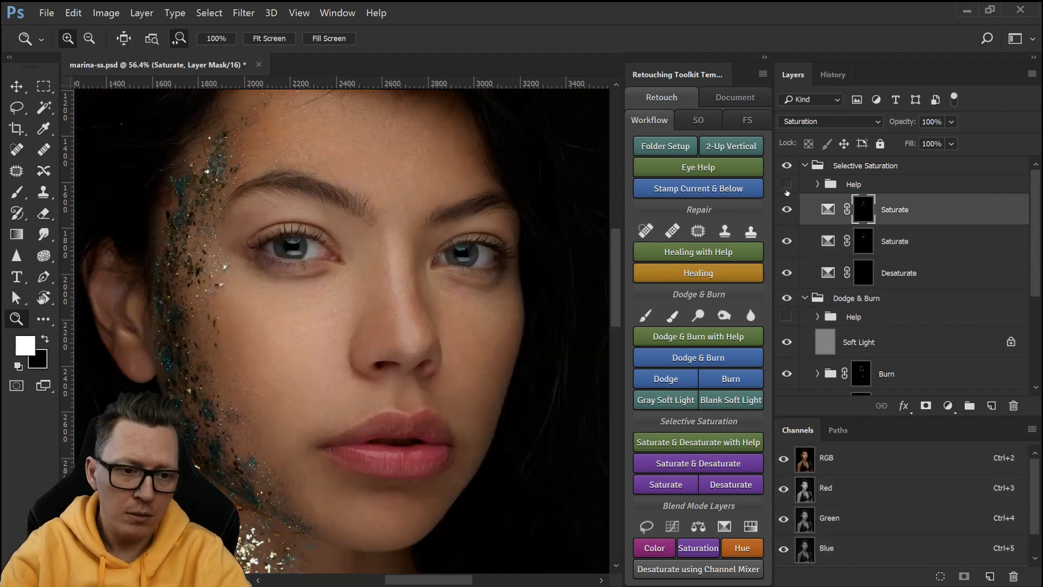
pyautogui.click(786, 183)
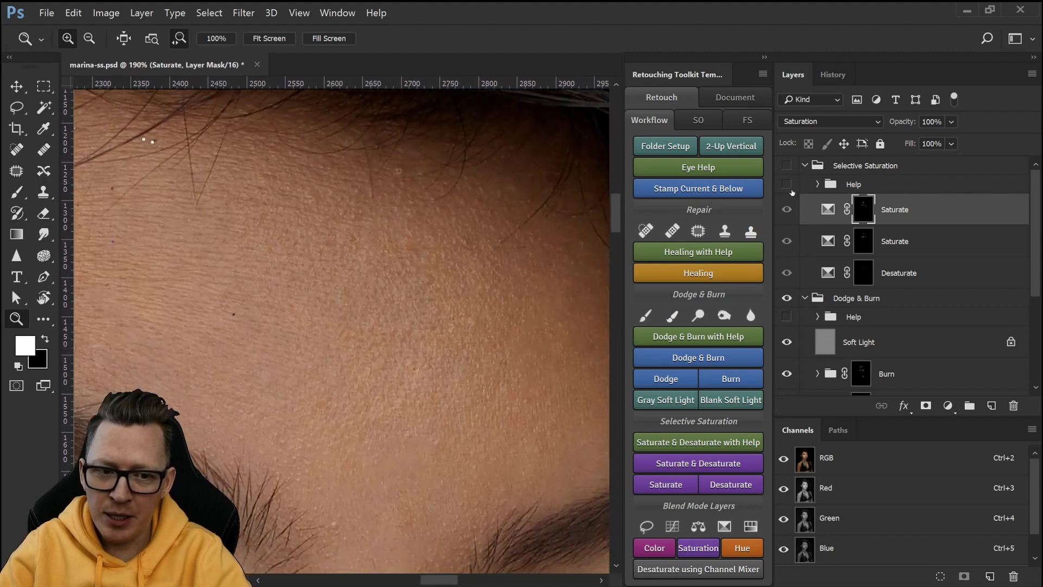
# Step: Toggle the Selective Saturation group on and off to compare the forehead skin tones
pyautogui.click(787, 165)
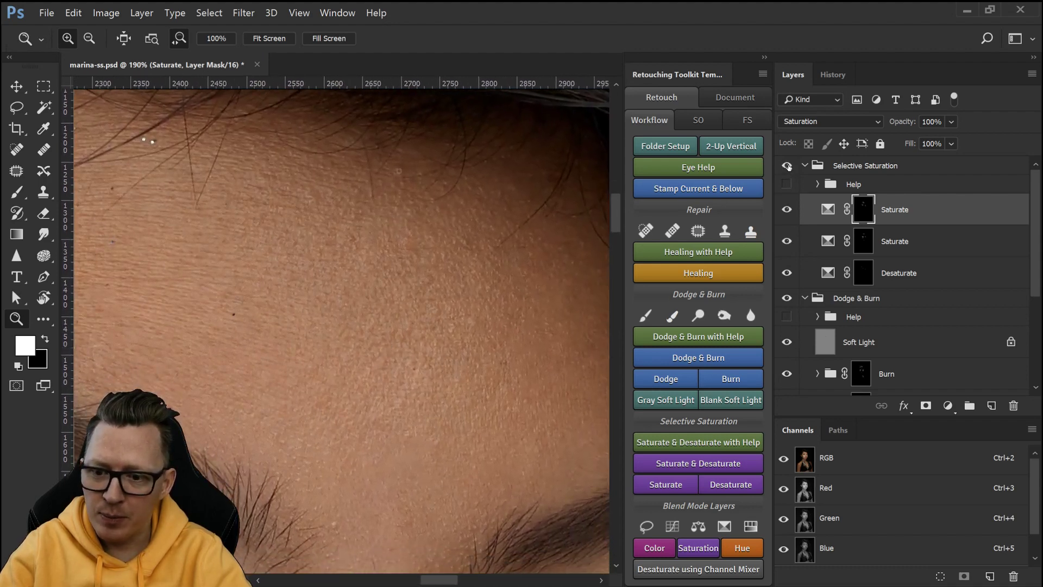
pyautogui.click(787, 165)
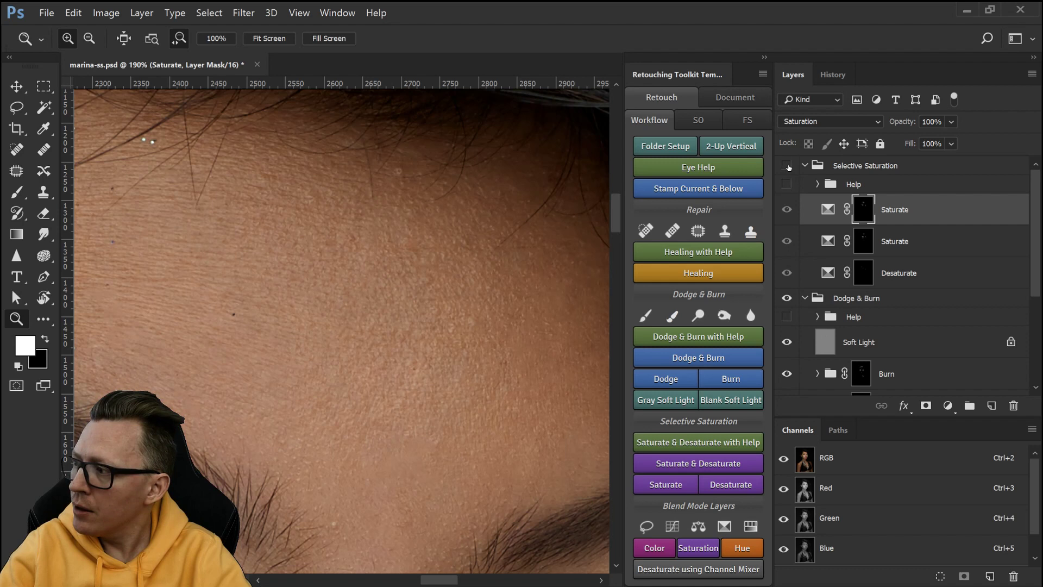
pyautogui.click(787, 165)
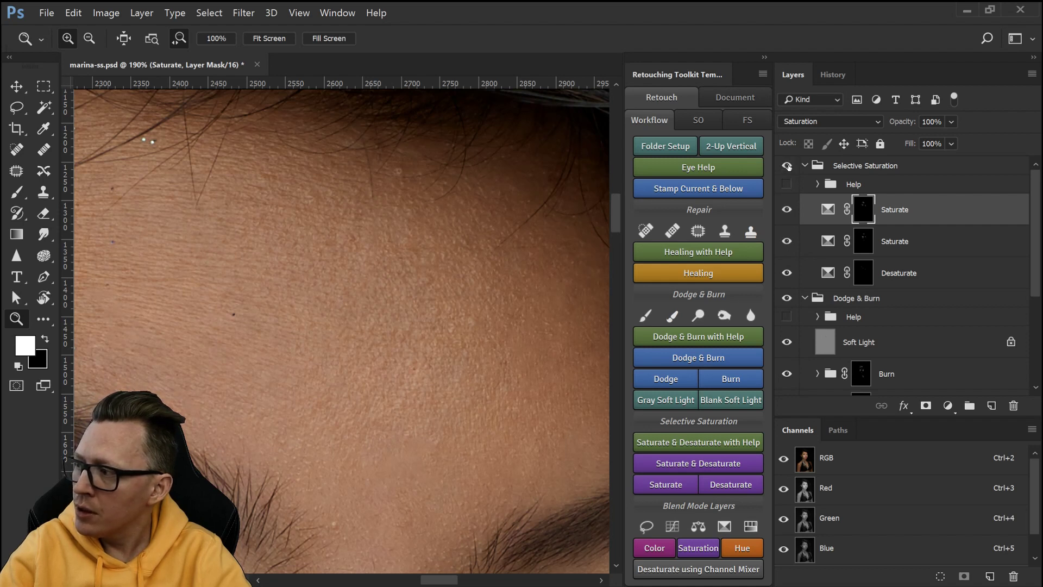
pyautogui.click(788, 165)
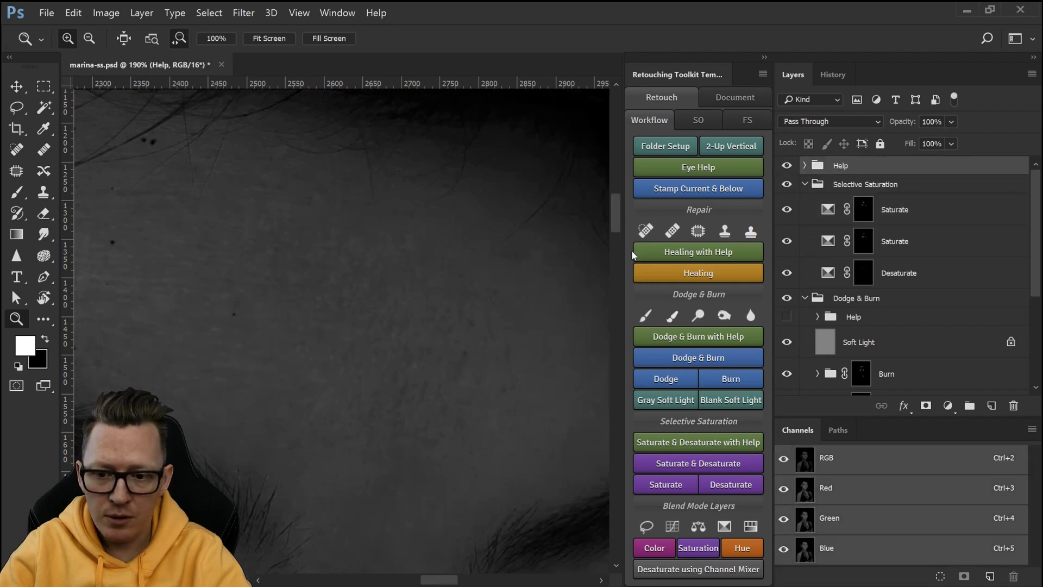
# Step: Toggle layers in the Selective Saturation group, showing the Help grayscale preview over the portrait
pyautogui.click(786, 184)
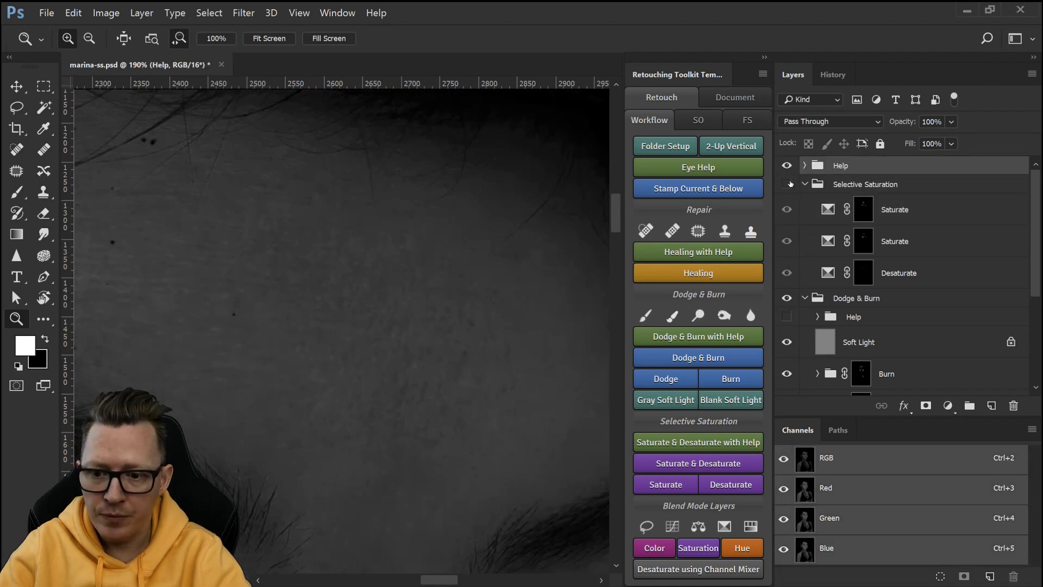
pyautogui.click(786, 188)
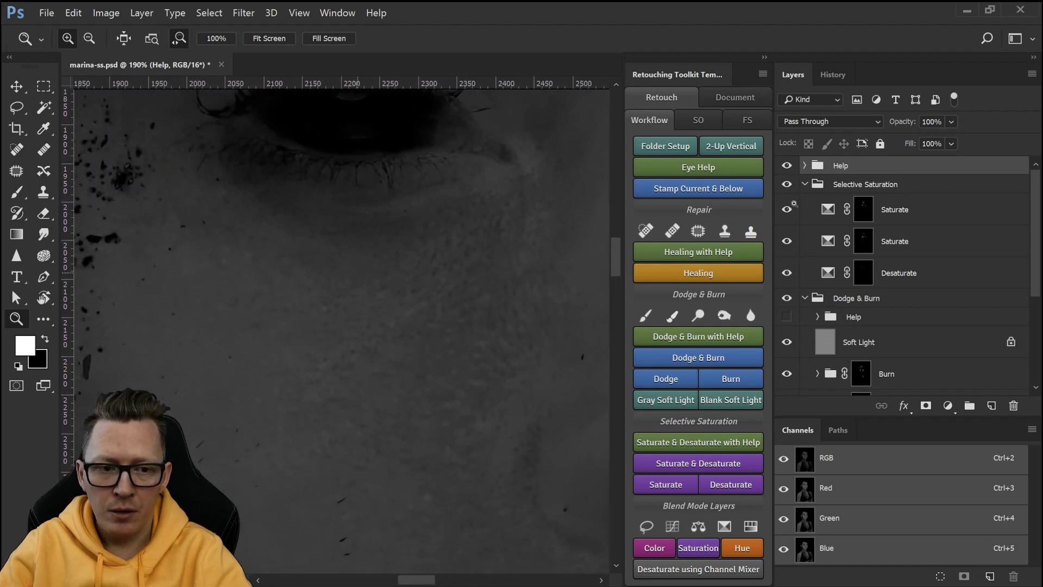
pyautogui.click(787, 184)
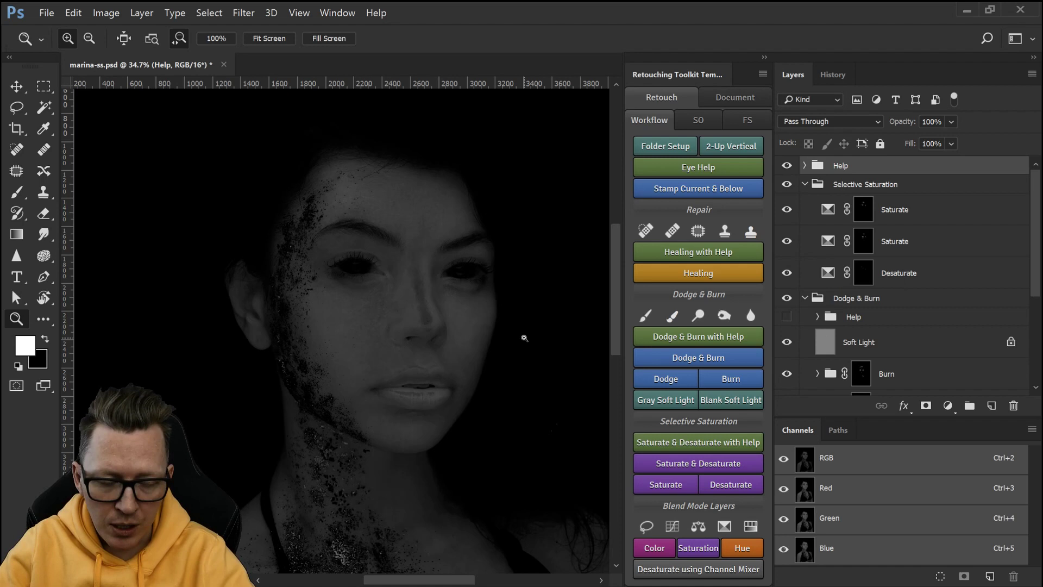
pyautogui.moveTo(479, 322)
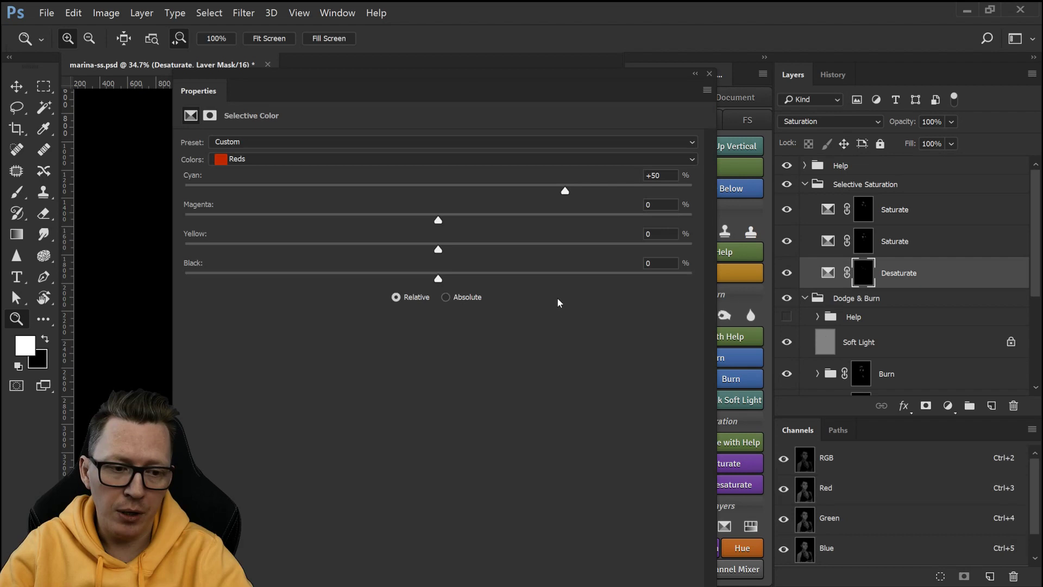
pyautogui.moveTo(241, 116)
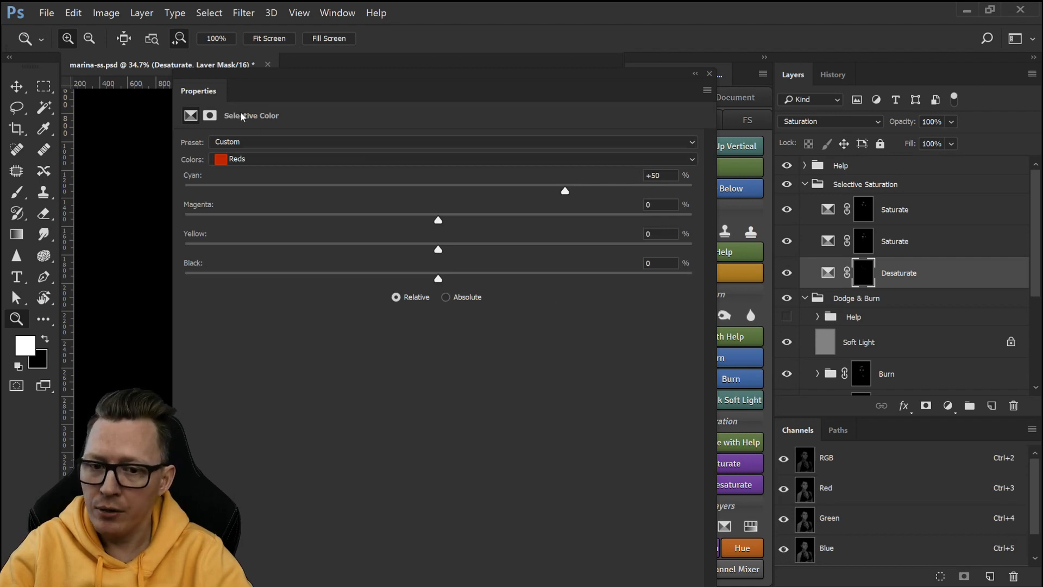
pyautogui.moveTo(432, 219)
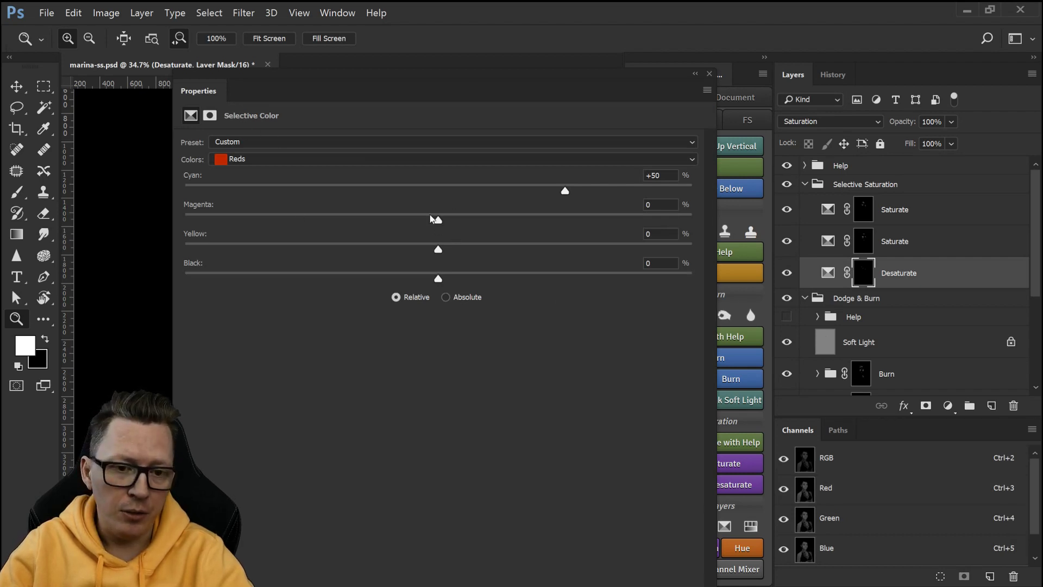
pyautogui.moveTo(571, 207)
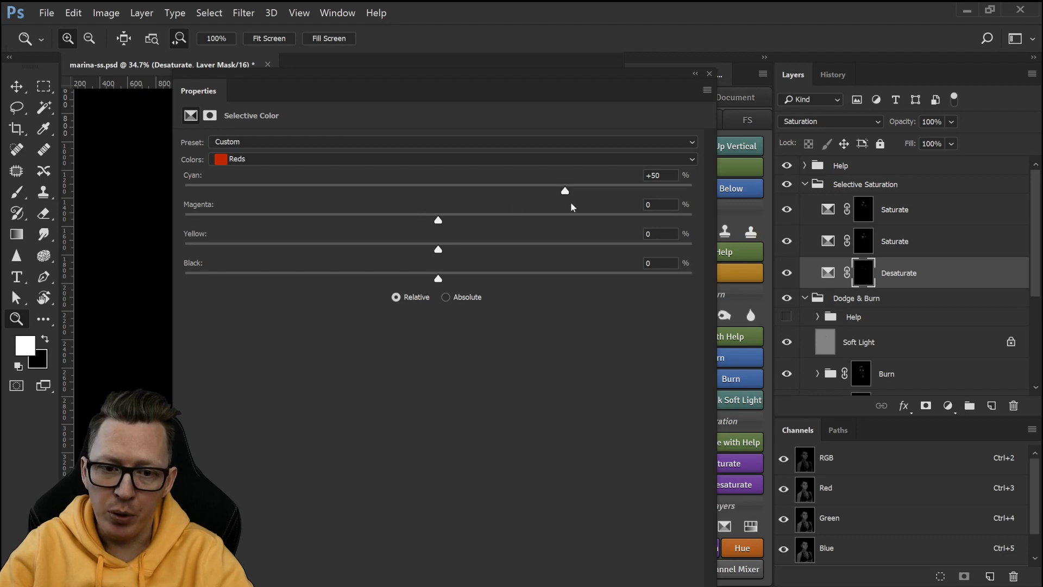
pyautogui.moveTo(565, 193)
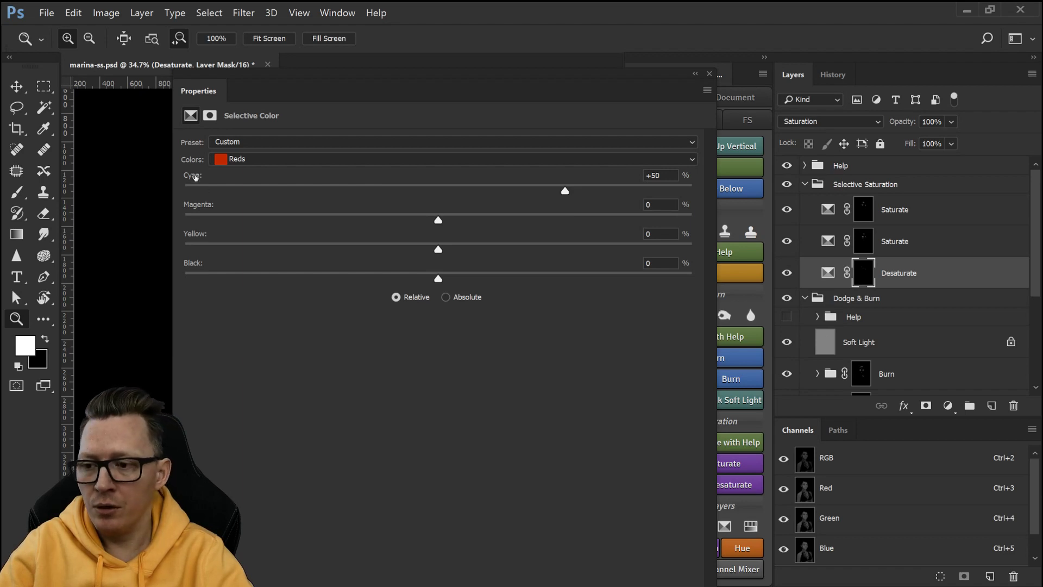
pyautogui.moveTo(197, 227)
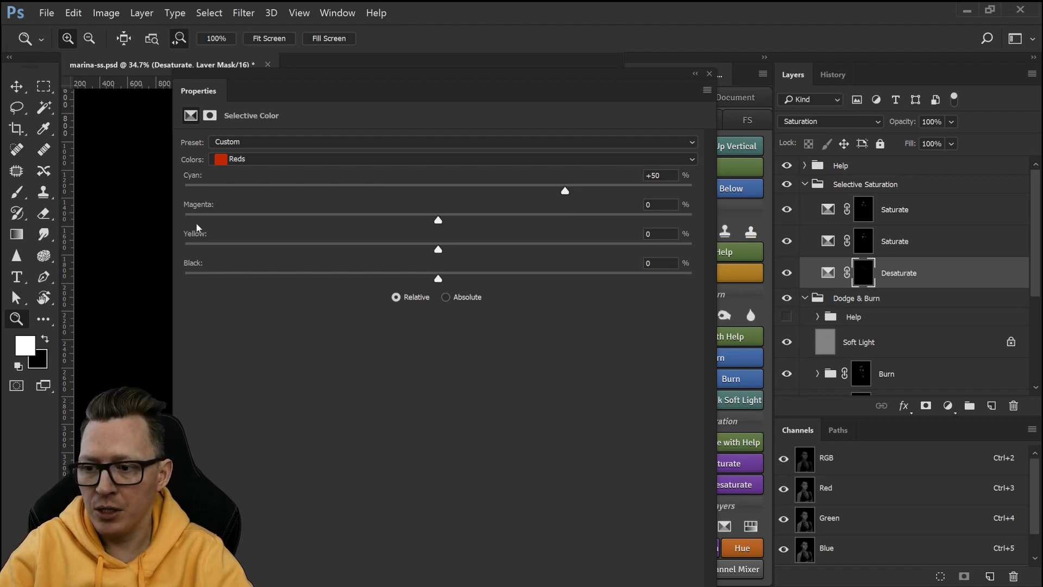
pyautogui.moveTo(436, 279)
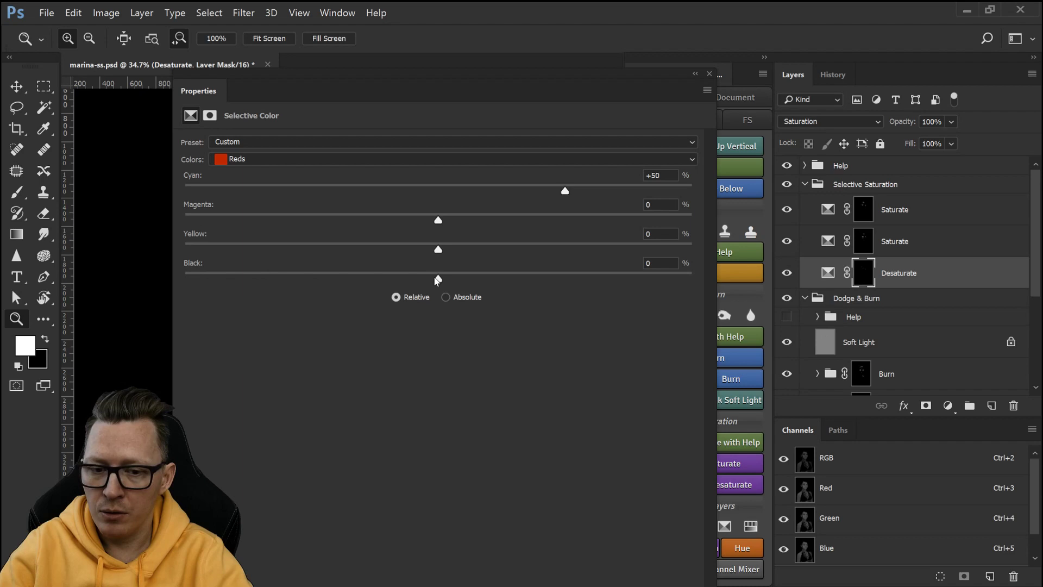
pyautogui.moveTo(236, 213)
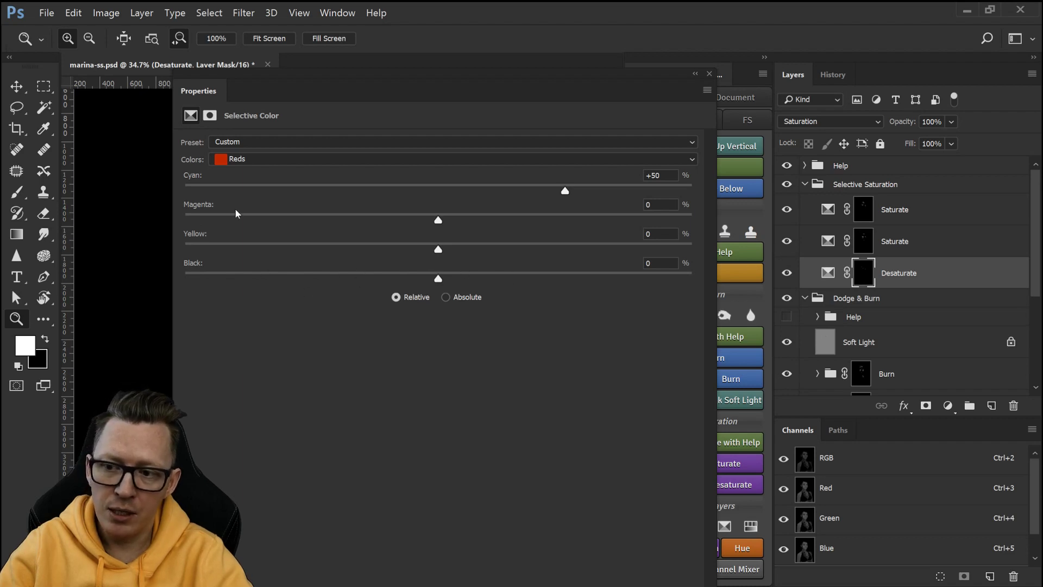
pyautogui.moveTo(193, 181)
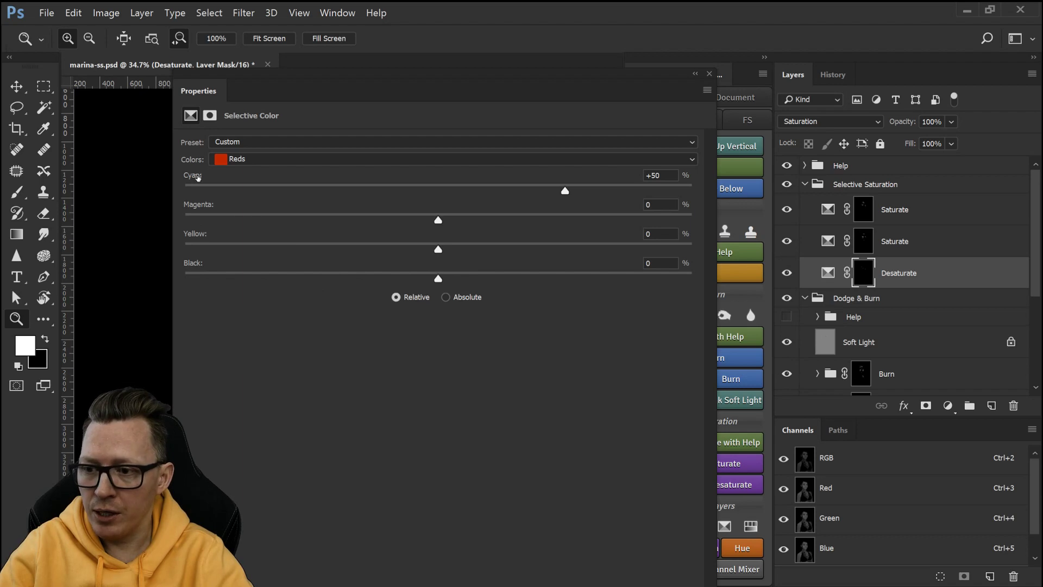
# Step: Review the Desaturate layer's Yellows, Greens, Cyans, Blues, Magentas and Whites values, then close Properties
pyautogui.click(451, 160)
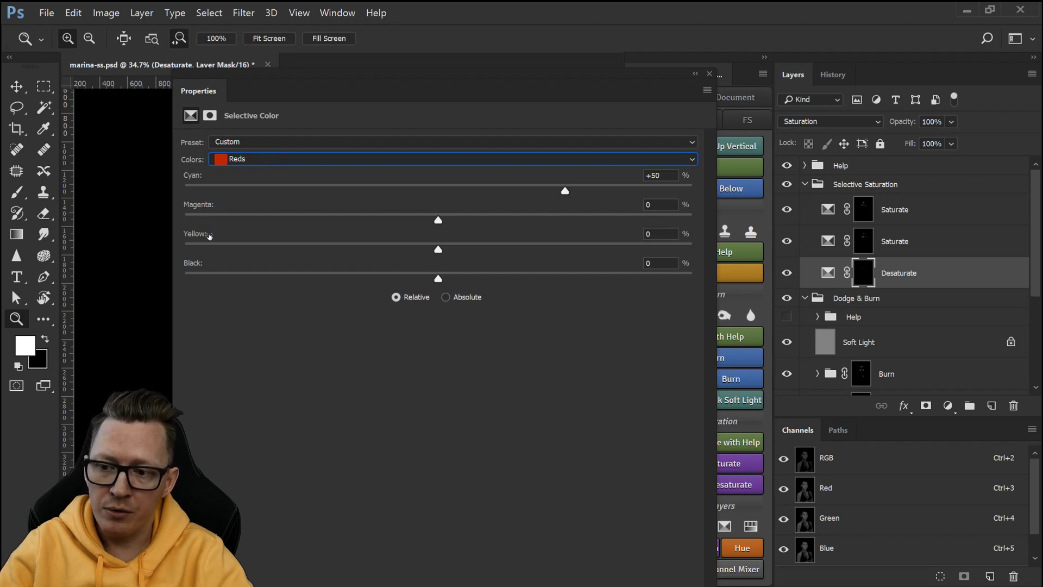
pyautogui.moveTo(291, 162)
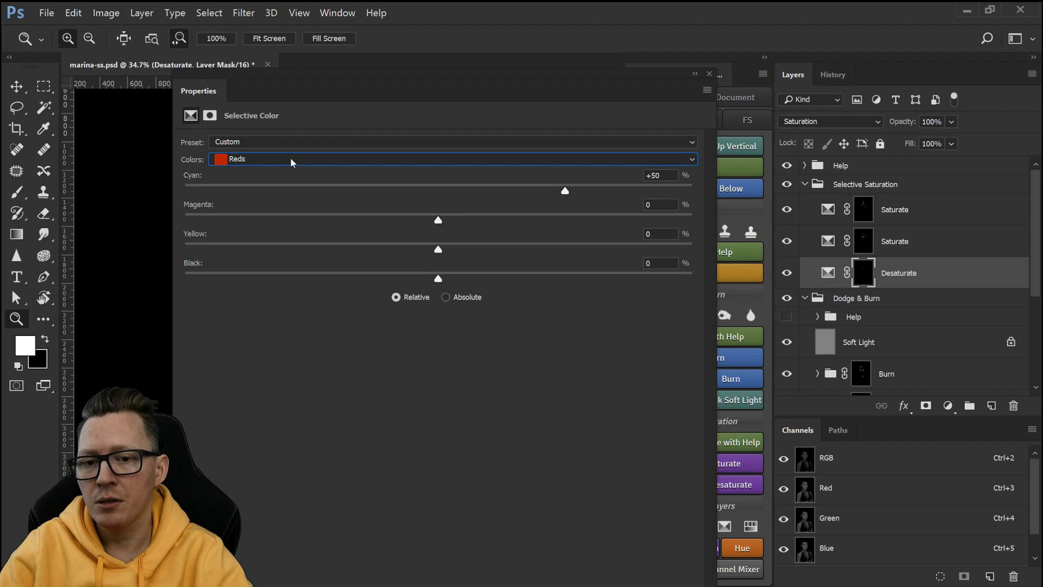
pyautogui.moveTo(320, 187)
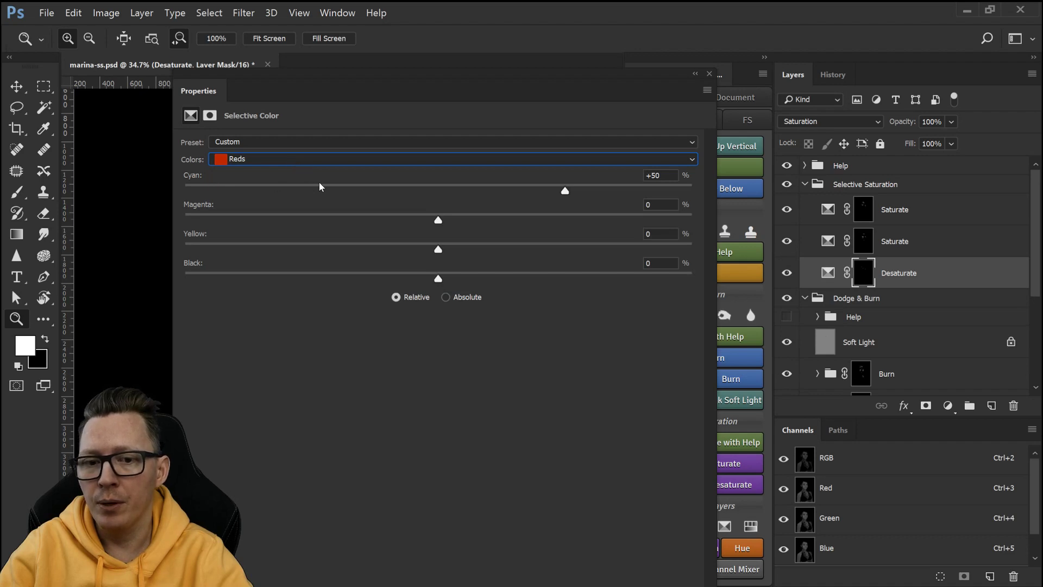
pyautogui.moveTo(399, 221)
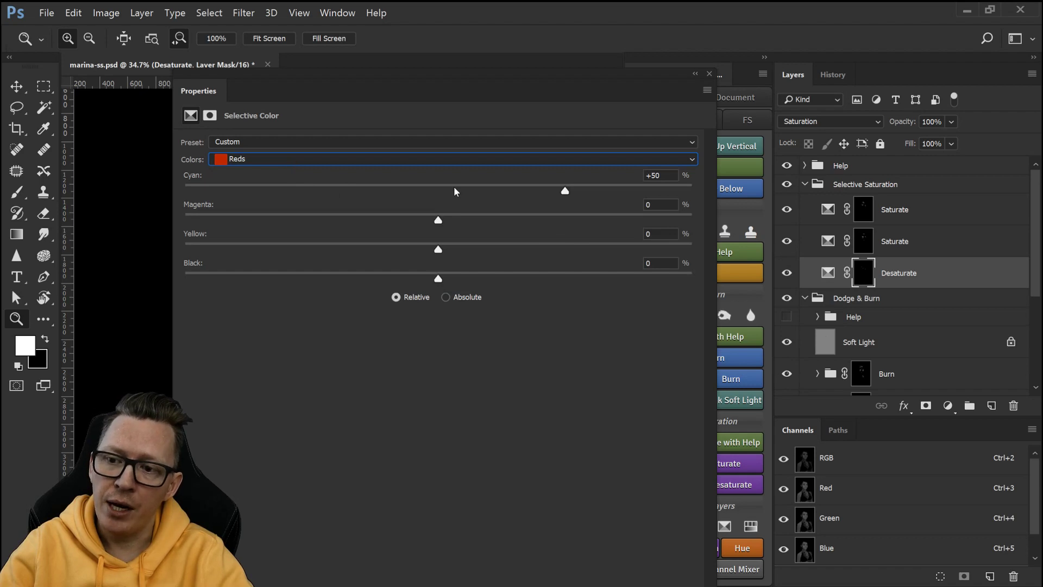
pyautogui.click(450, 158)
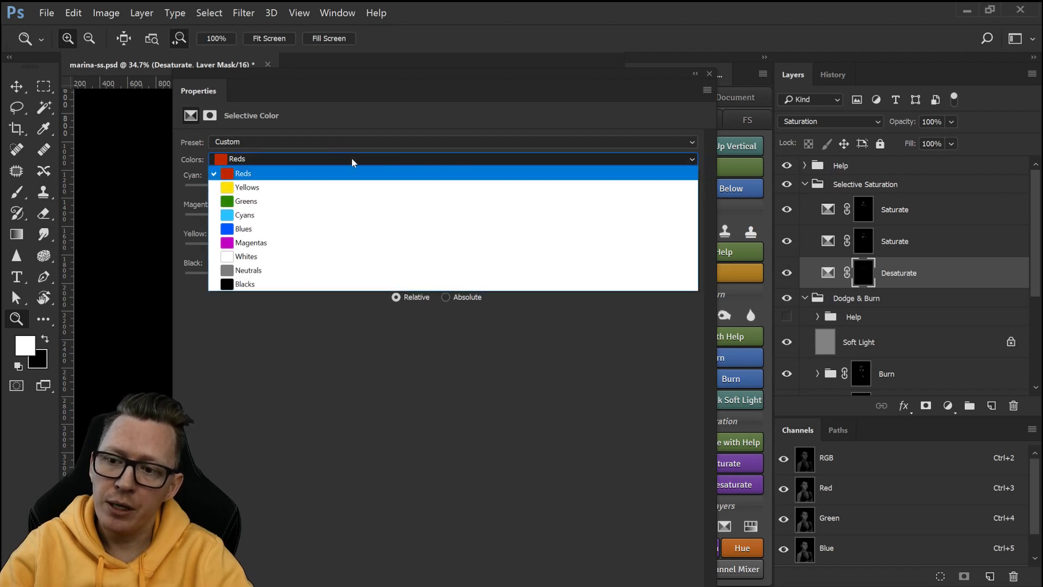
pyautogui.click(246, 187)
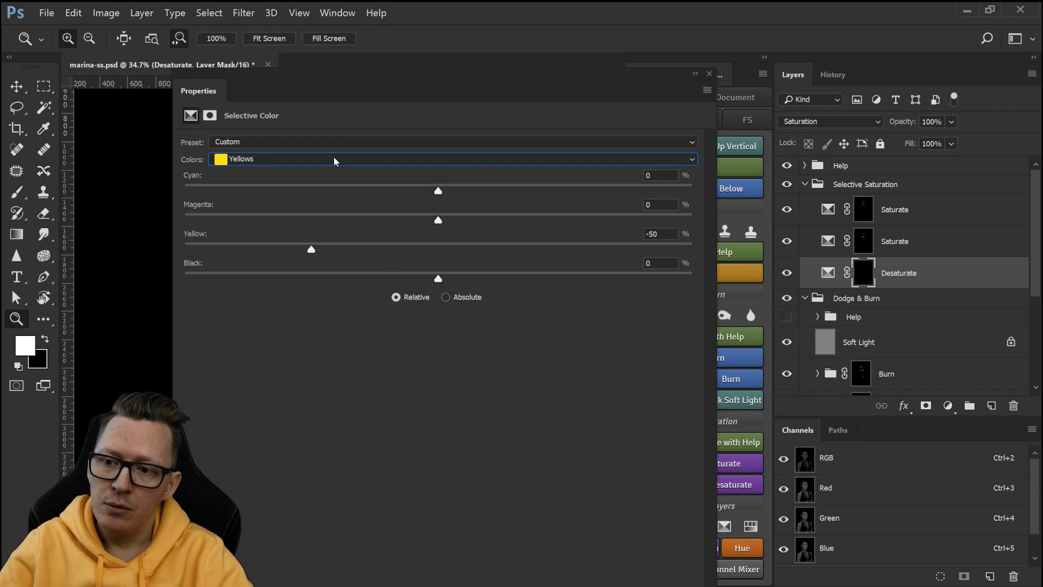
pyautogui.moveTo(197, 238)
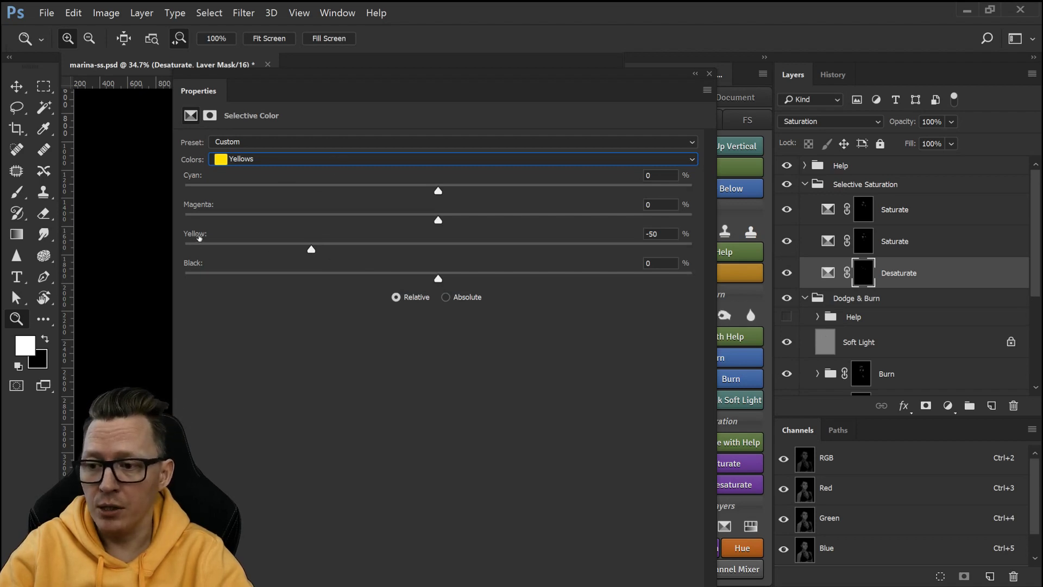
pyautogui.click(451, 158)
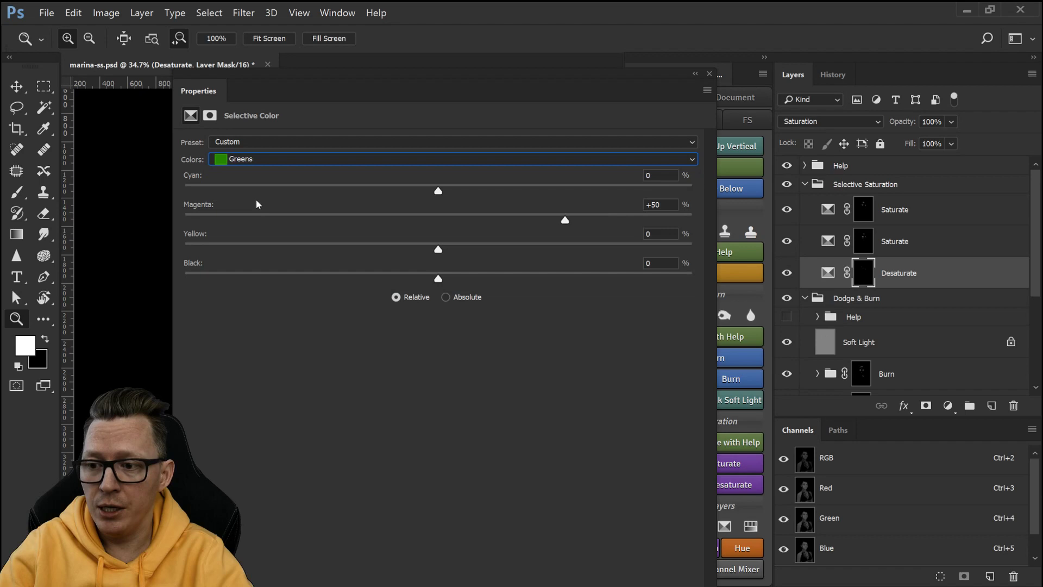
pyautogui.moveTo(459, 199)
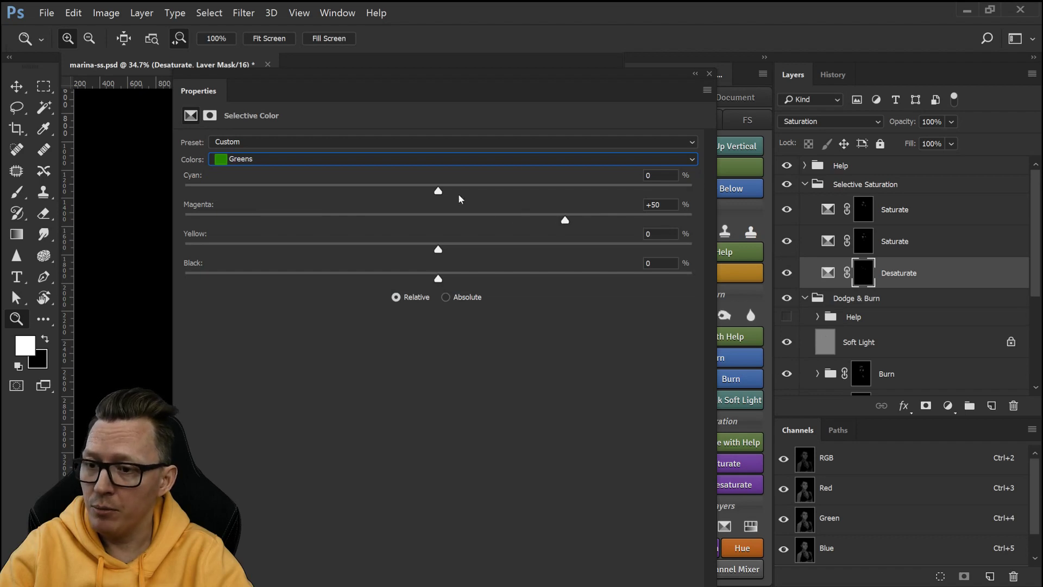
pyautogui.click(449, 158)
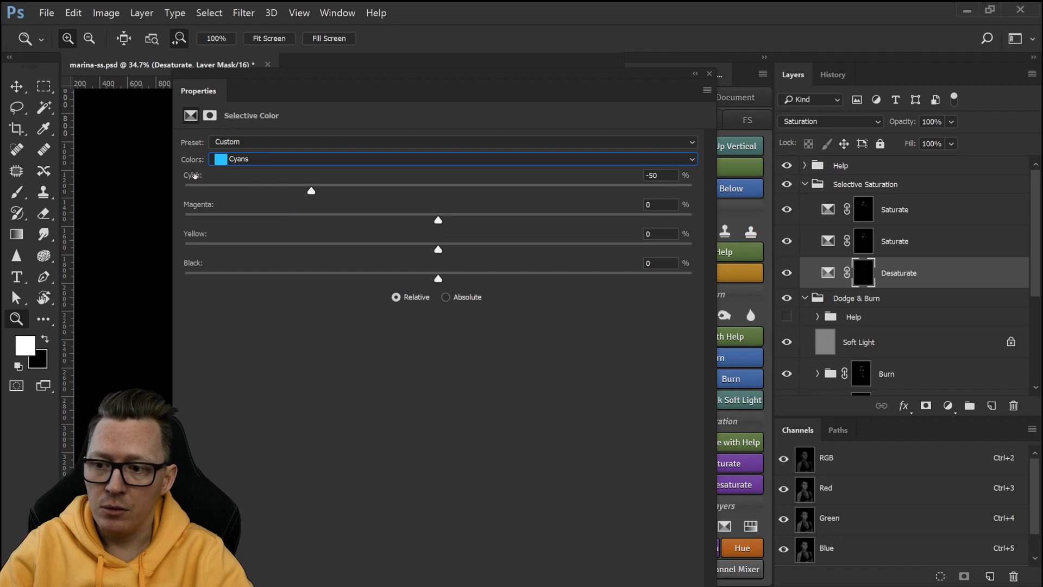
pyautogui.click(452, 158)
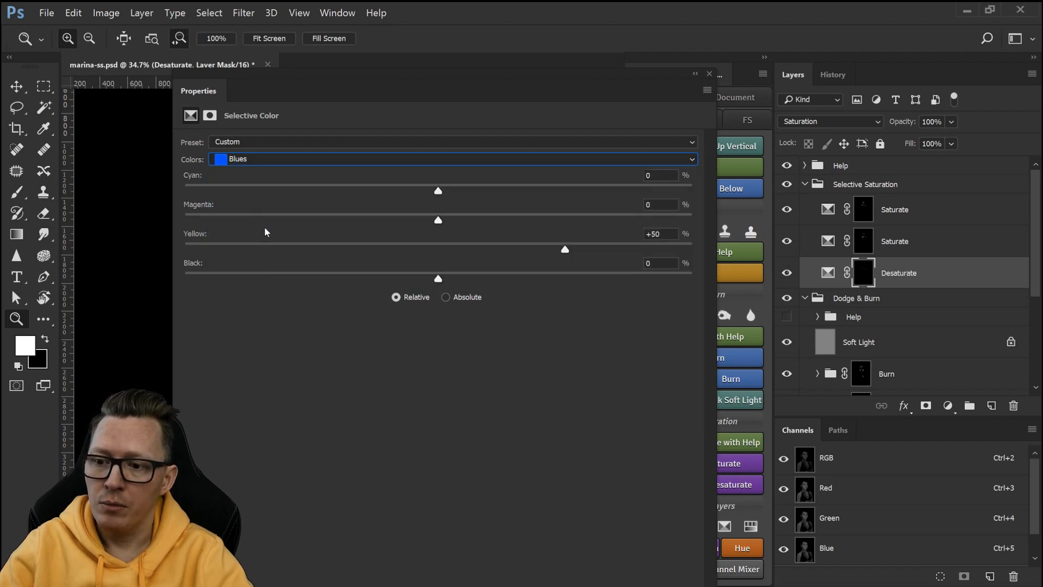
pyautogui.click(453, 158)
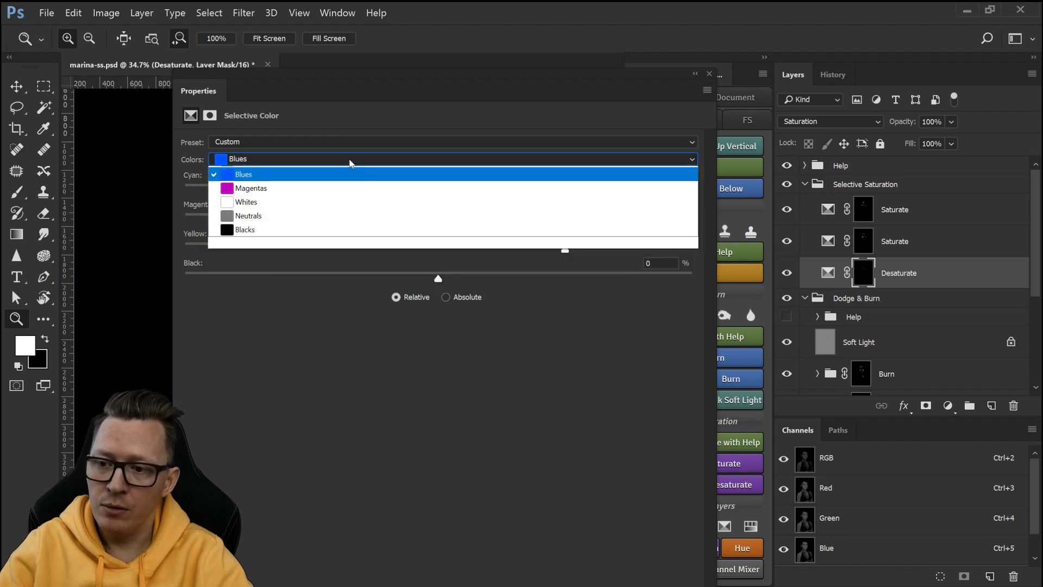
pyautogui.click(251, 187)
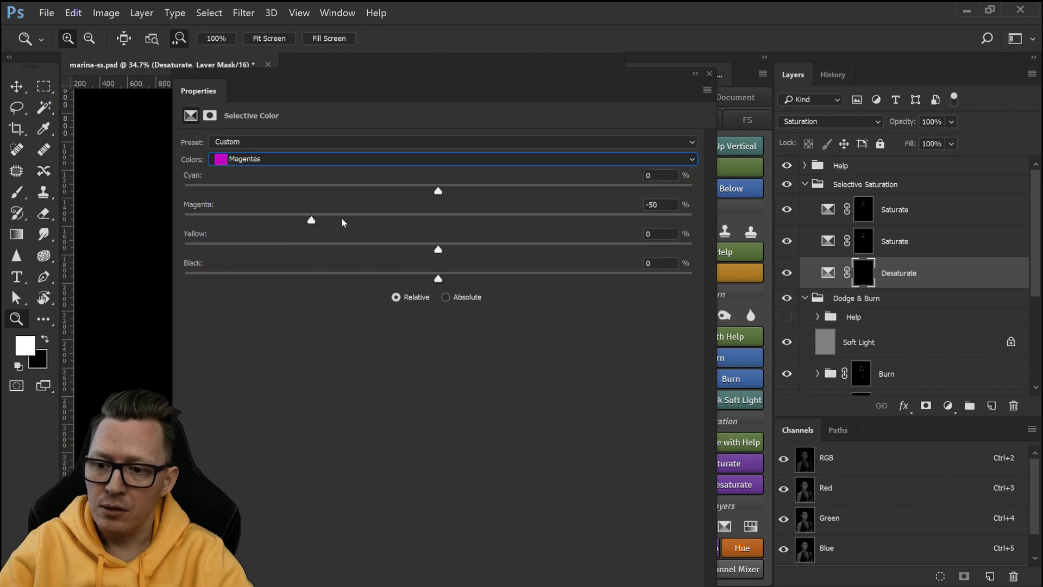
pyautogui.click(451, 159)
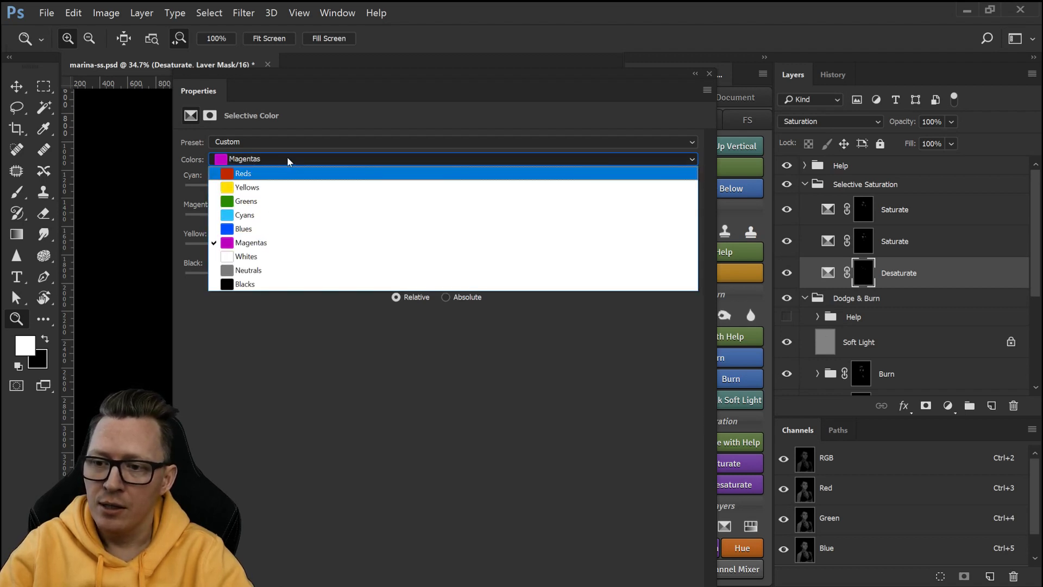
pyautogui.click(245, 256)
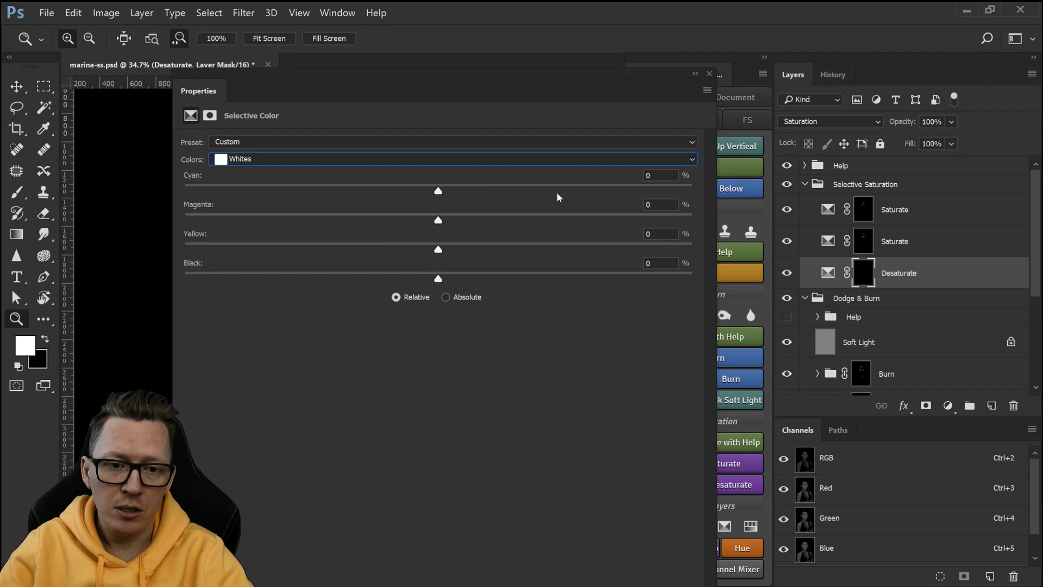
pyautogui.moveTo(709, 77)
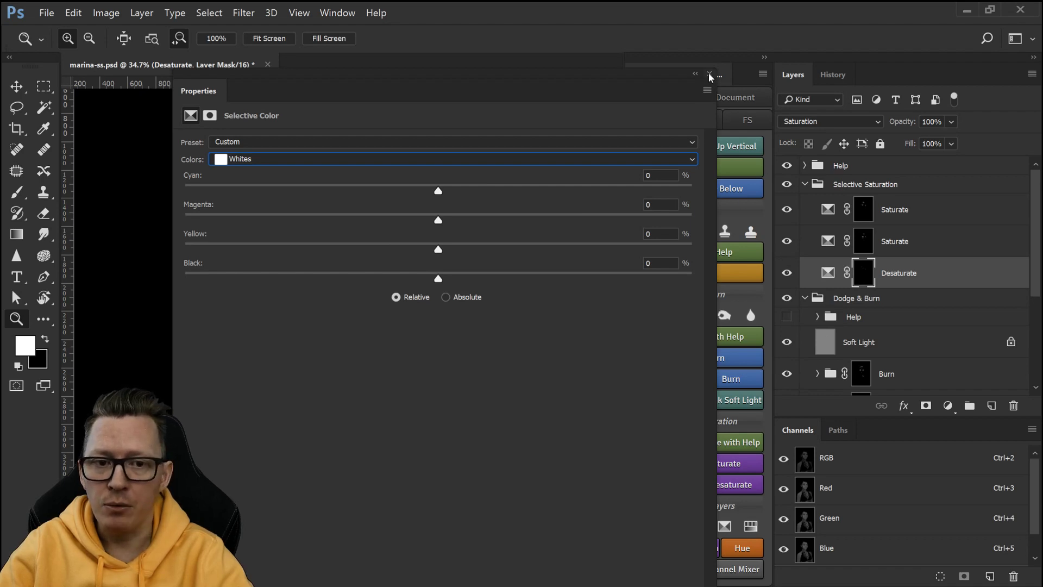
pyautogui.click(709, 75)
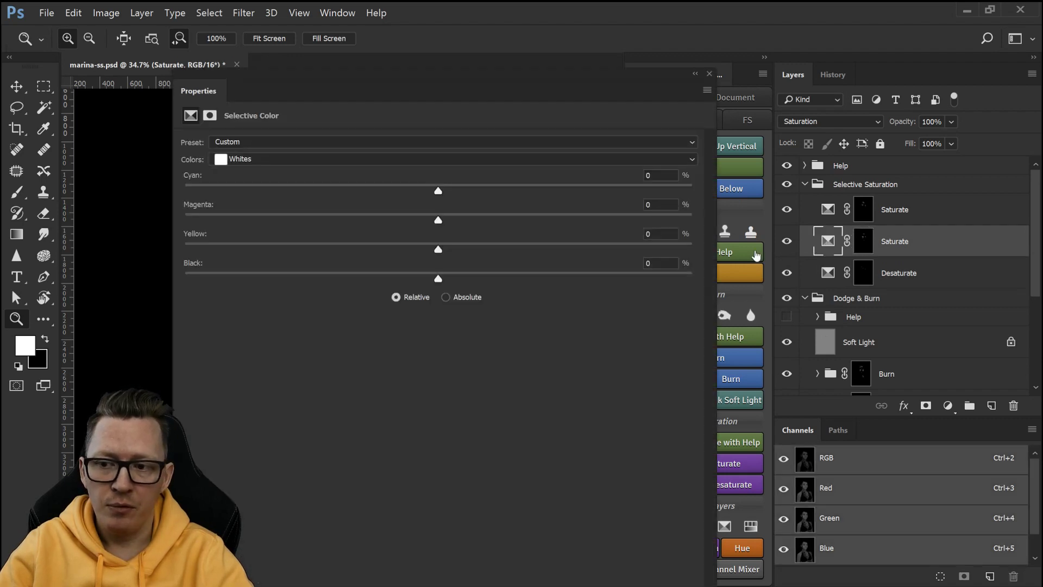
# Step: Show the Saturate layer's Reds range to inspect its Cyan −100 setting
pyautogui.click(453, 158)
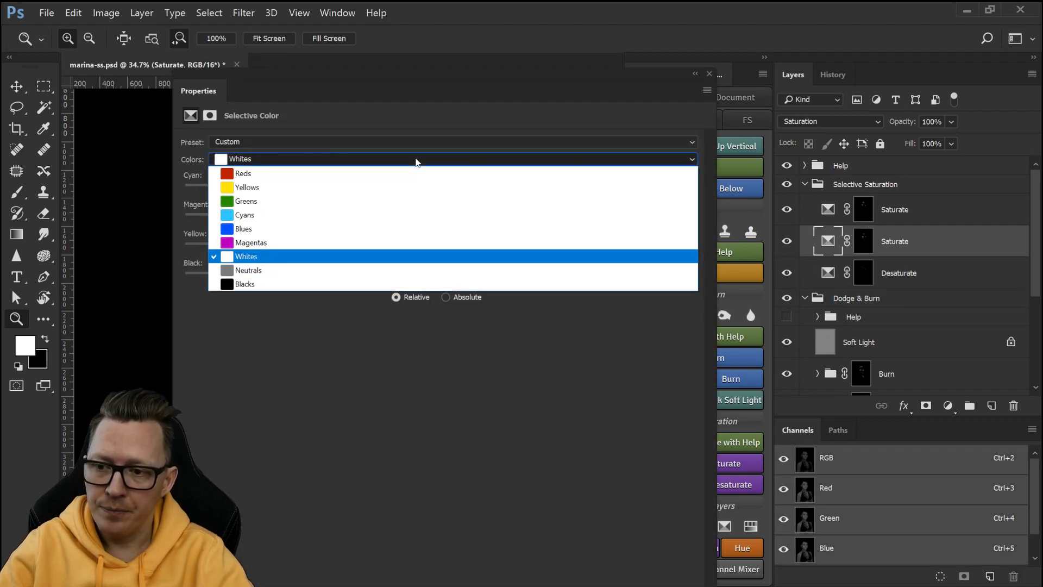
pyautogui.click(243, 173)
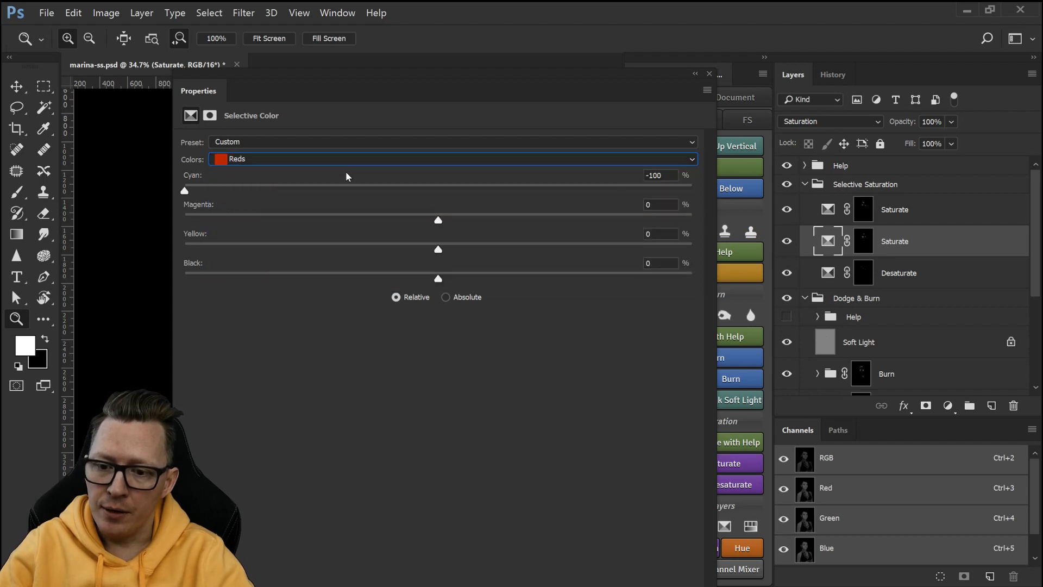
pyautogui.moveTo(402, 327)
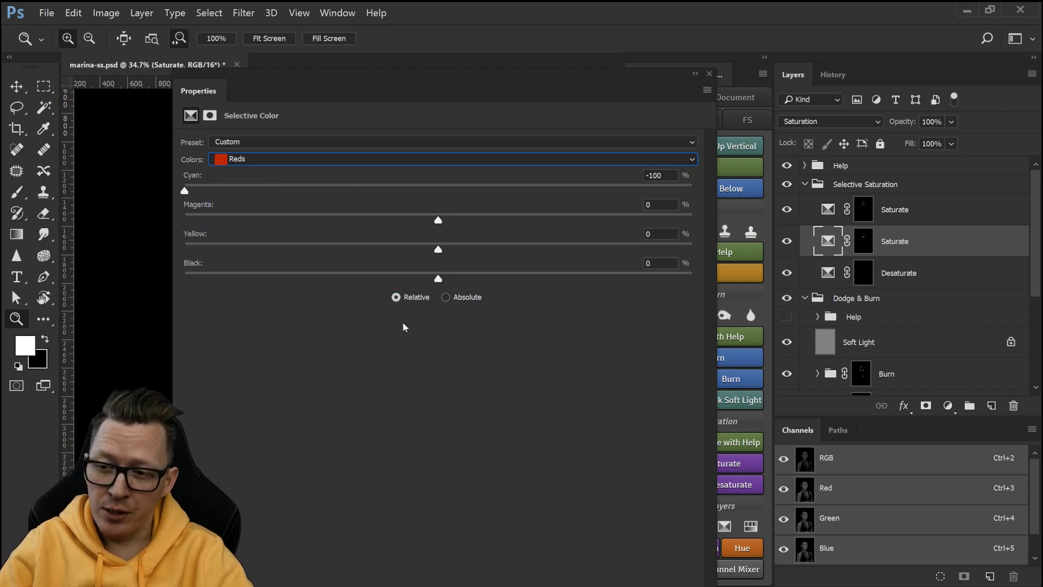
pyautogui.moveTo(460, 332)
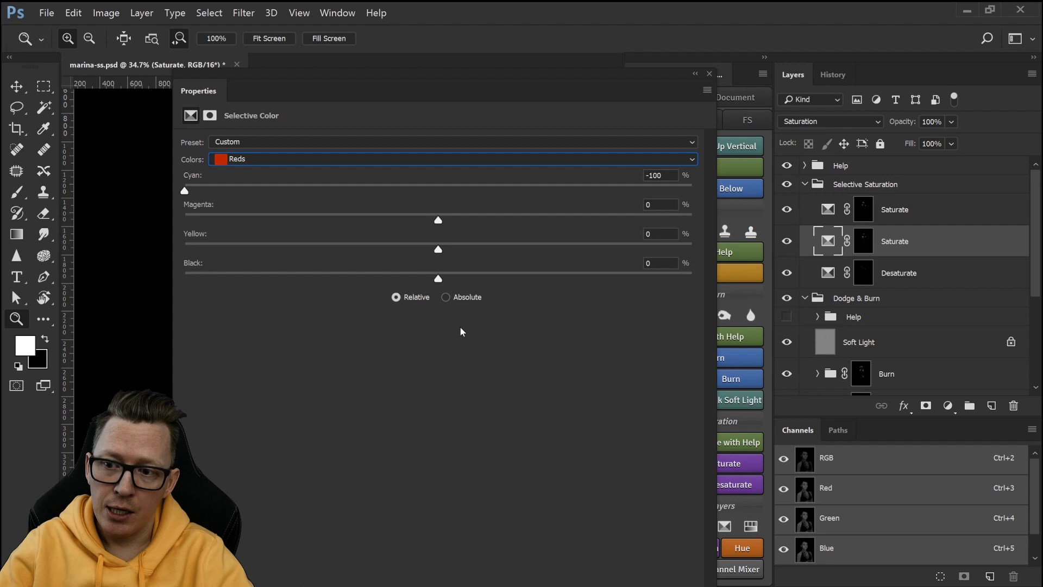
pyautogui.moveTo(492, 333)
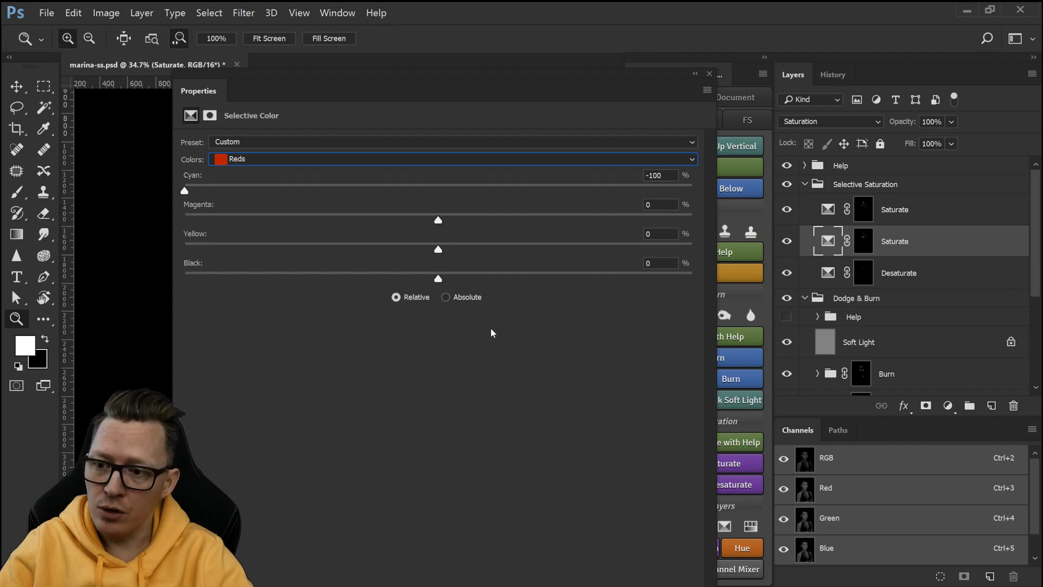
pyautogui.moveTo(484, 344)
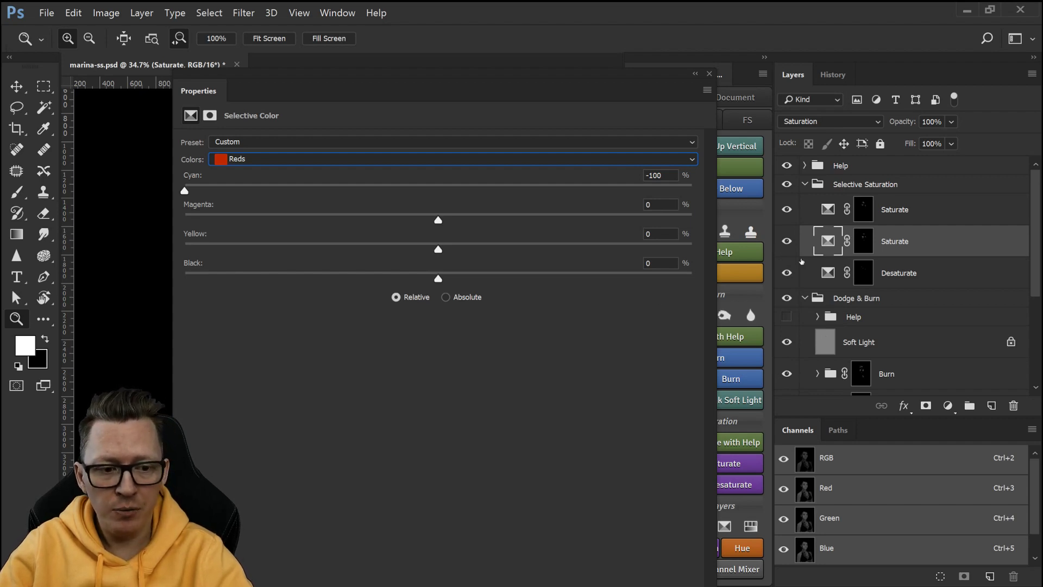
pyautogui.moveTo(861, 272)
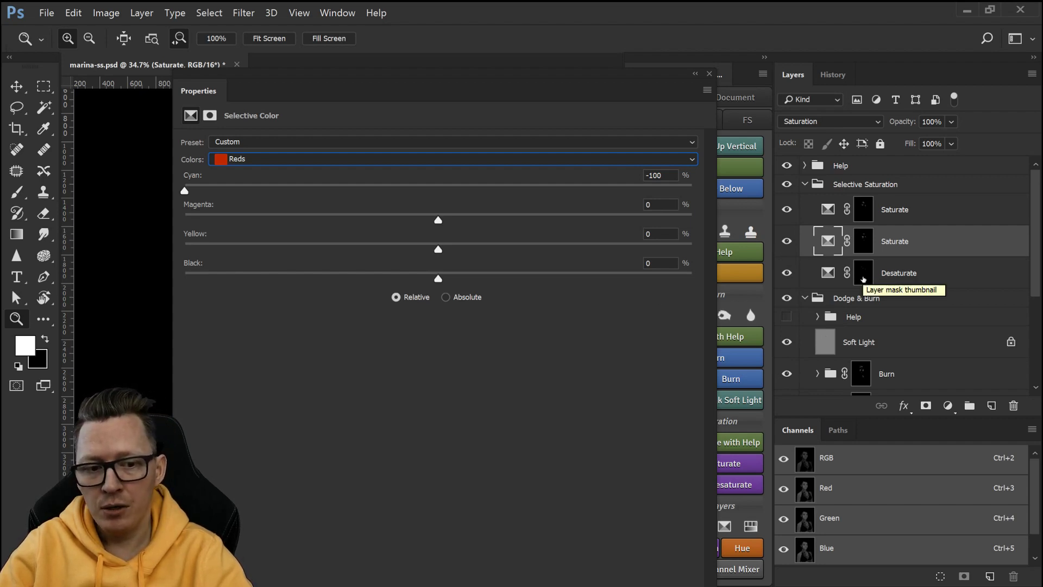
pyautogui.moveTo(863, 245)
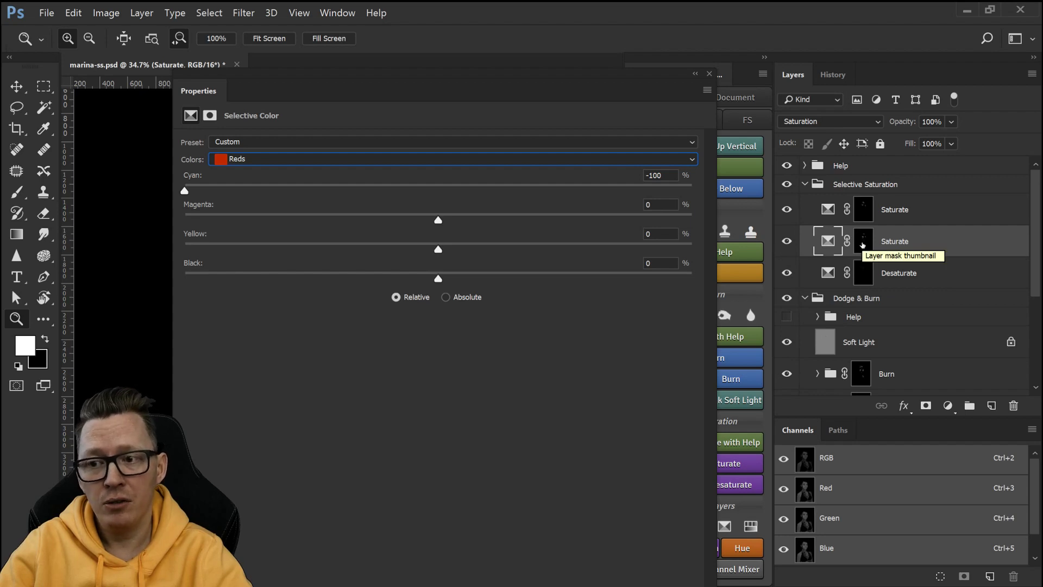
pyautogui.moveTo(344, 352)
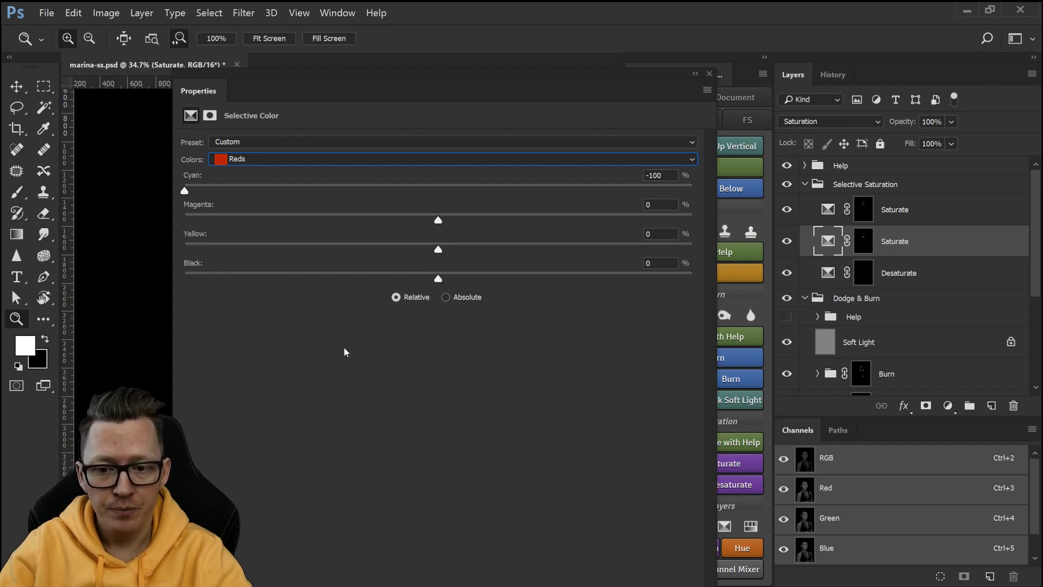
pyautogui.moveTo(326, 326)
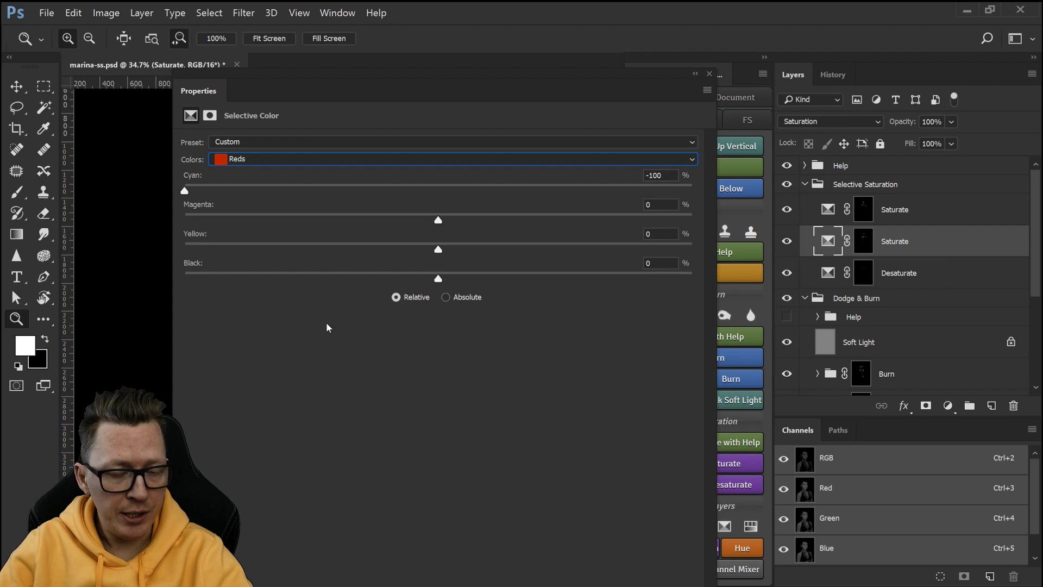
pyautogui.moveTo(309, 219)
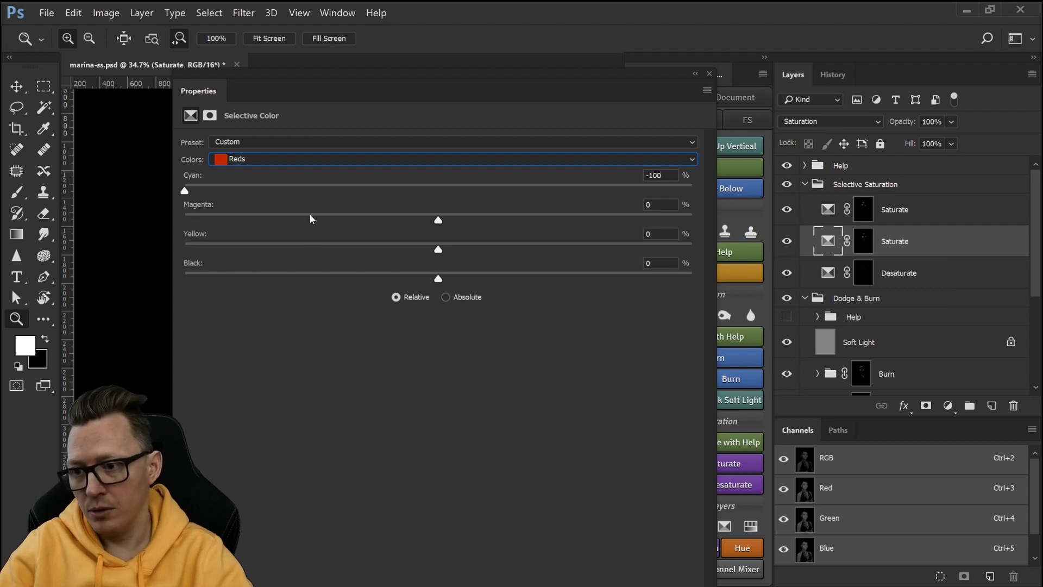
pyautogui.moveTo(305, 162)
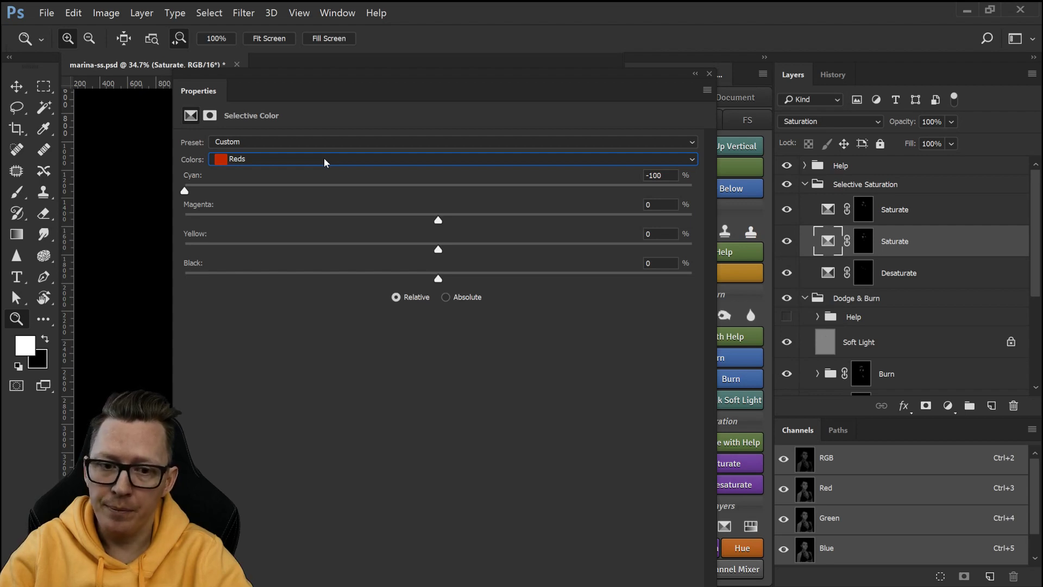
pyautogui.moveTo(184, 194)
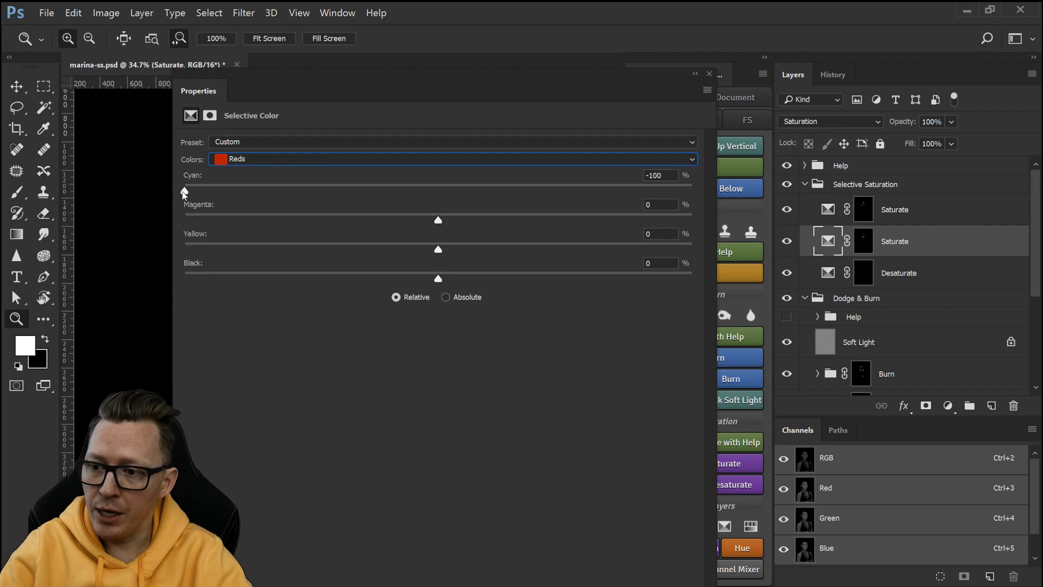
# Step: Step the Saturate layer through Yellows, Greens, Cyans, Blues and Magentas, checking each range's slider values
pyautogui.click(449, 158)
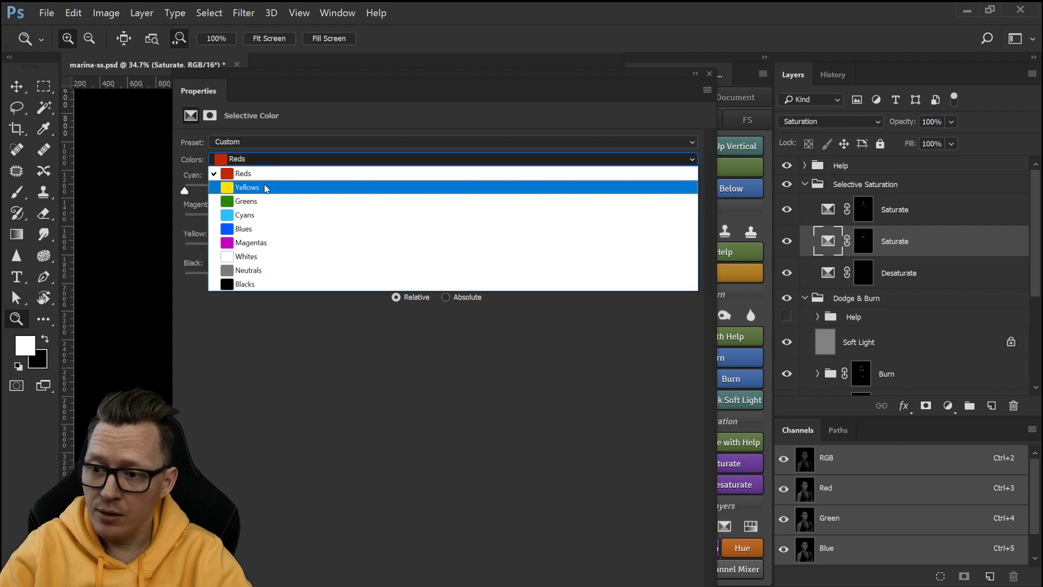
pyautogui.click(246, 186)
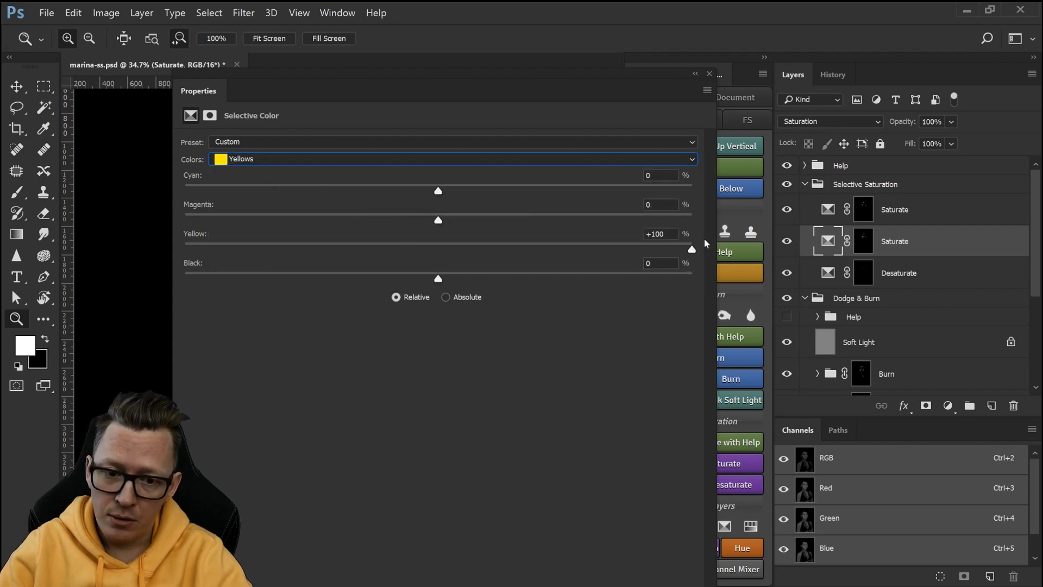
pyautogui.click(451, 158)
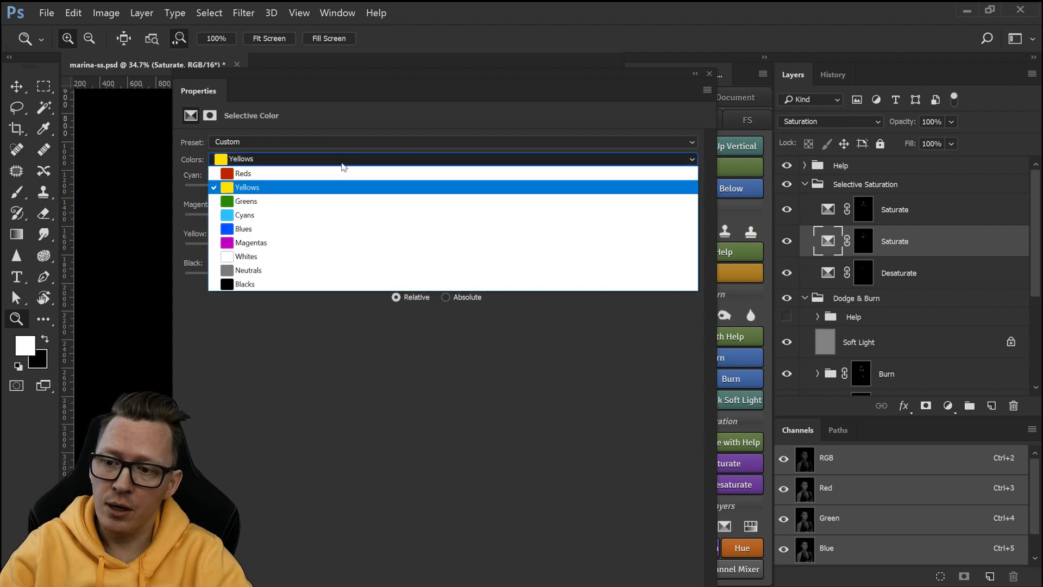
pyautogui.click(246, 201)
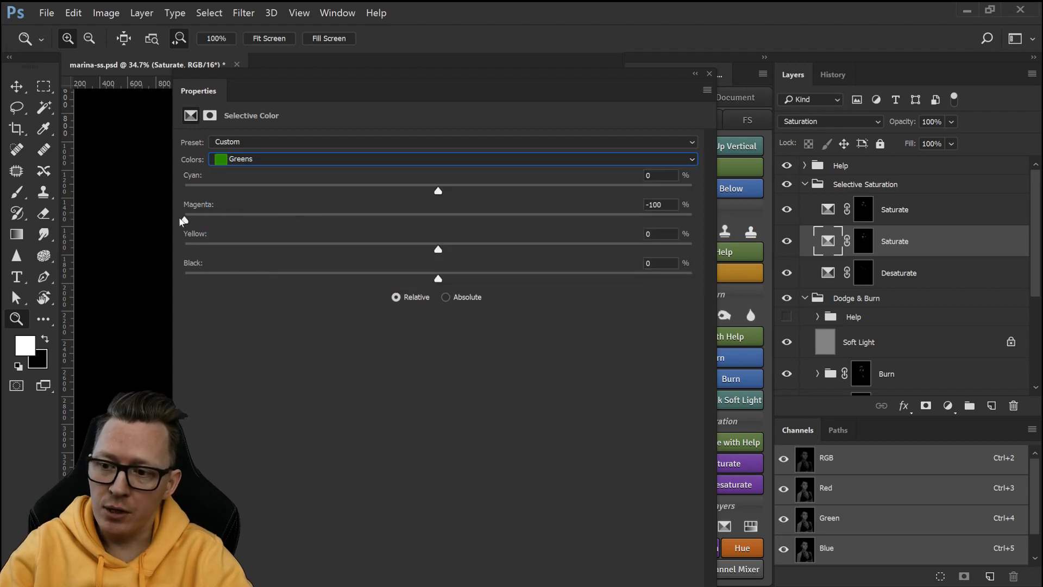
pyautogui.click(450, 160)
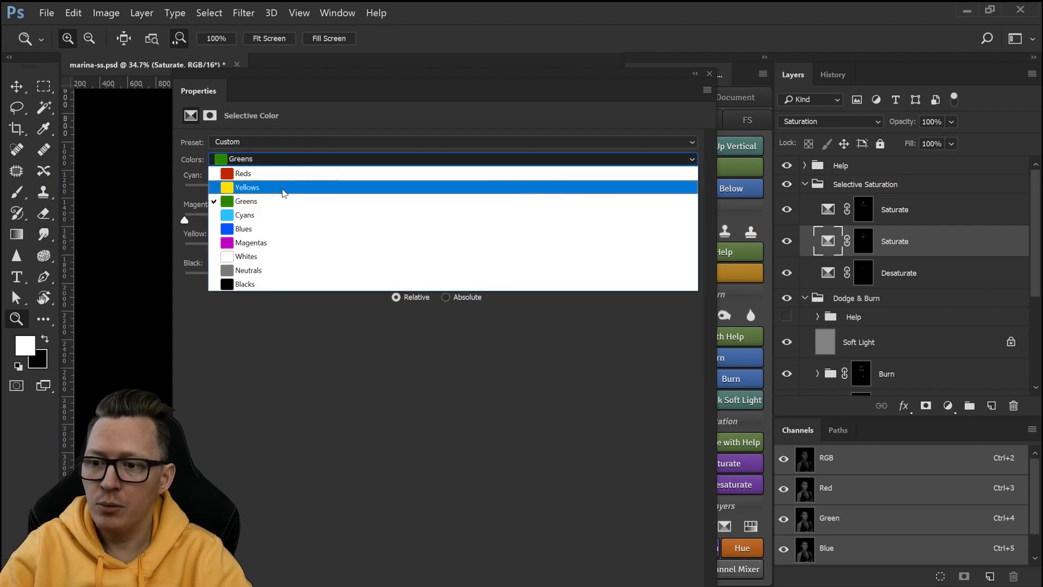
pyautogui.click(244, 215)
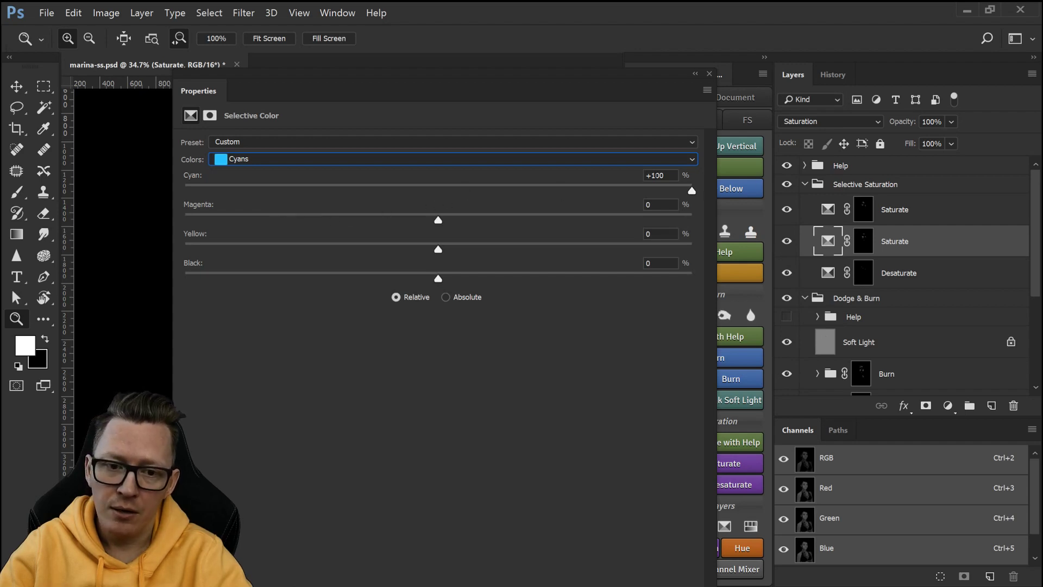
pyautogui.click(453, 158)
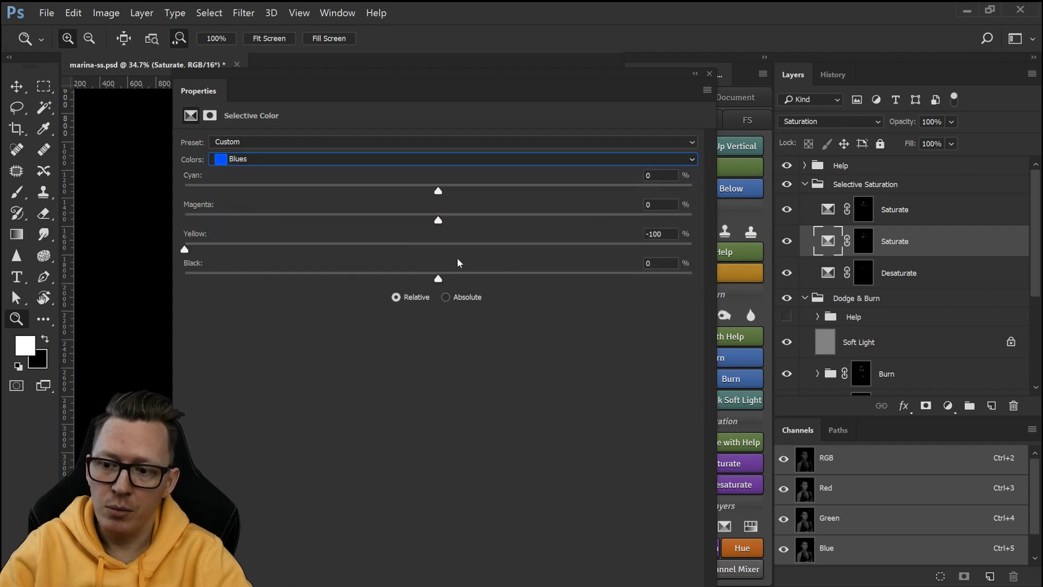
pyautogui.click(449, 158)
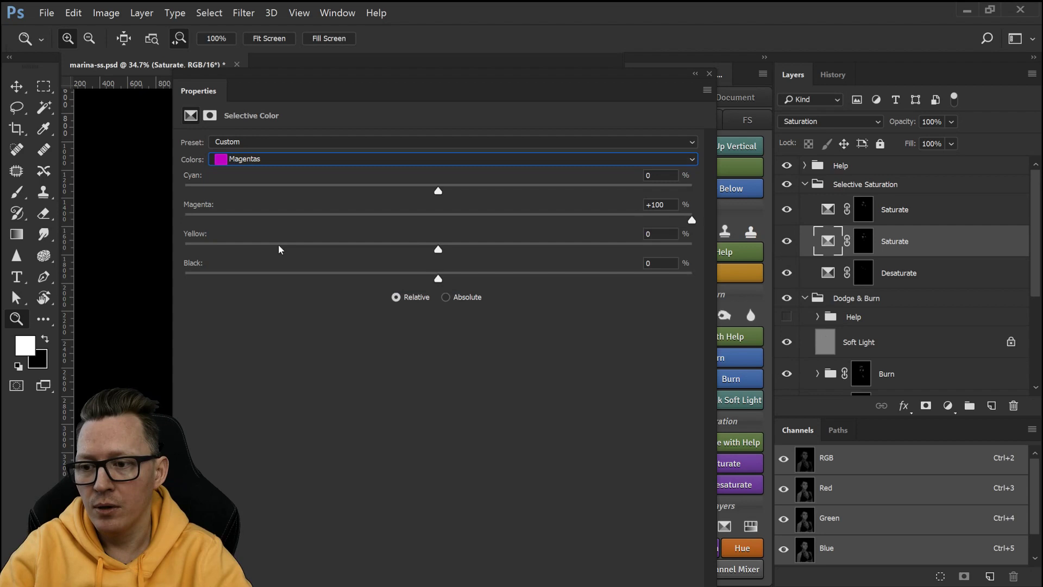
pyautogui.click(452, 159)
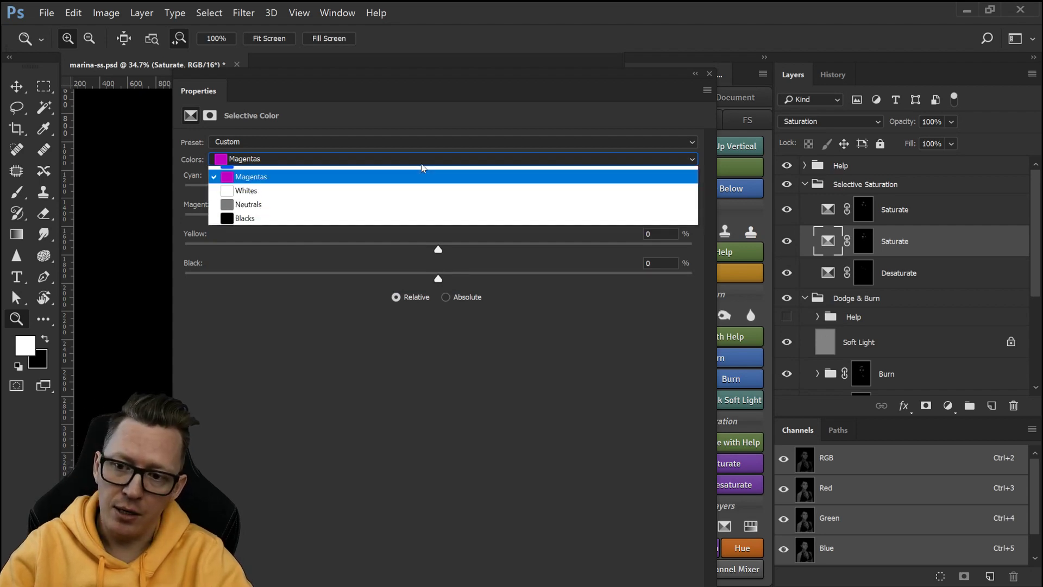
pyautogui.click(246, 190)
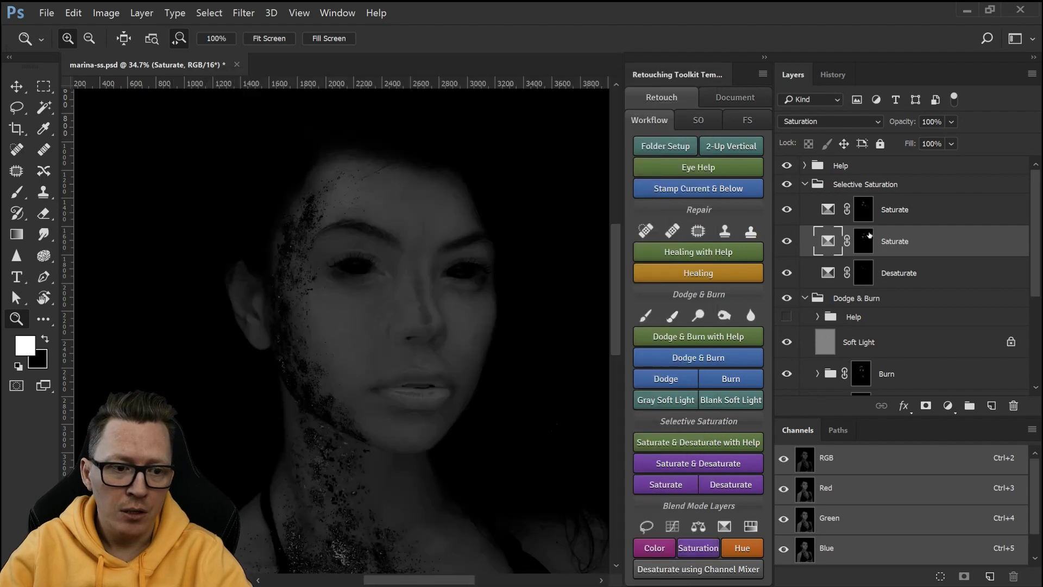
# Step: Select the middle Saturate layer's mask, then the top Saturate layer's mask
pyautogui.click(862, 241)
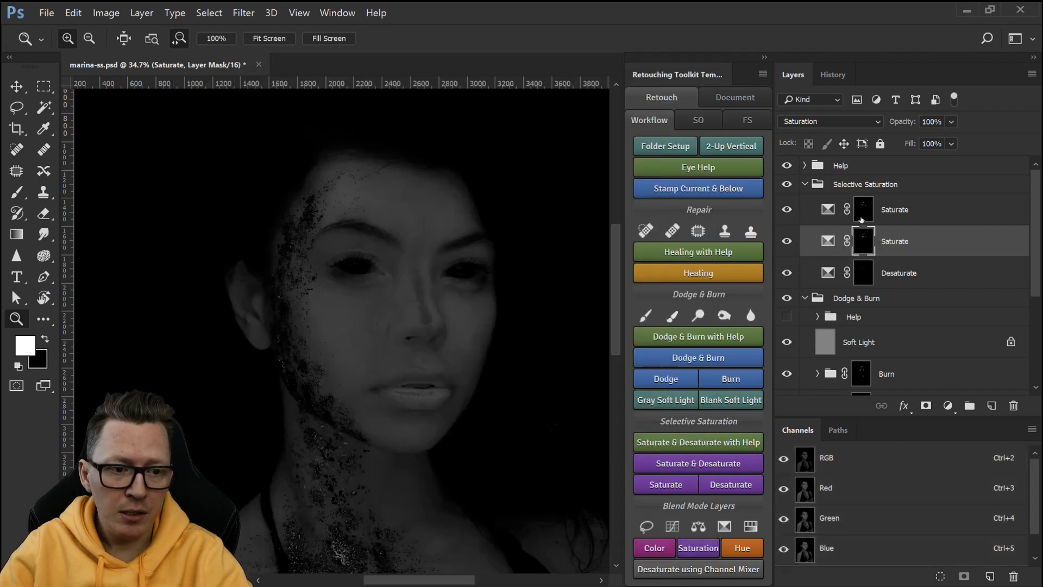
pyautogui.click(895, 209)
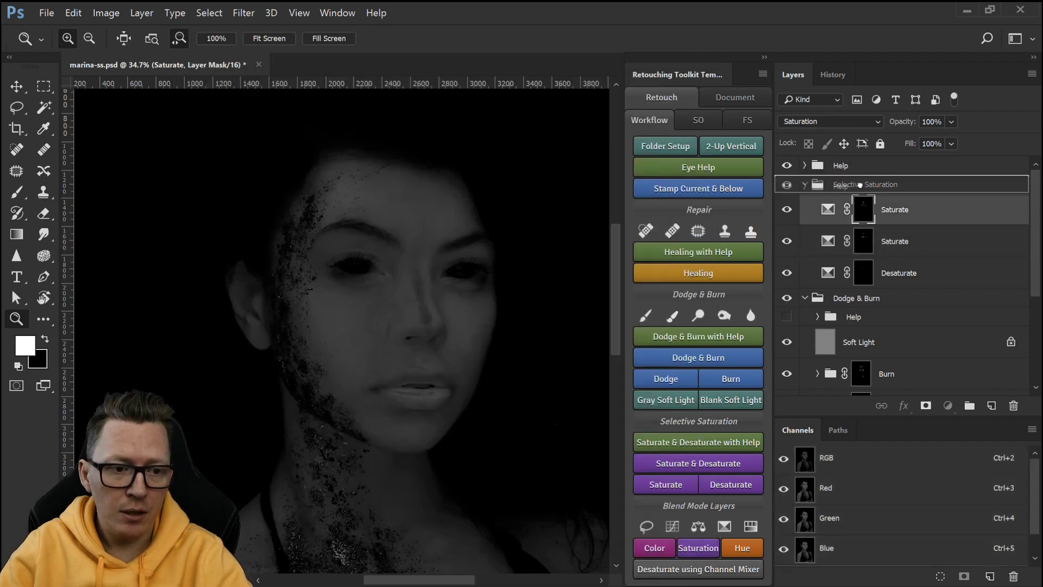